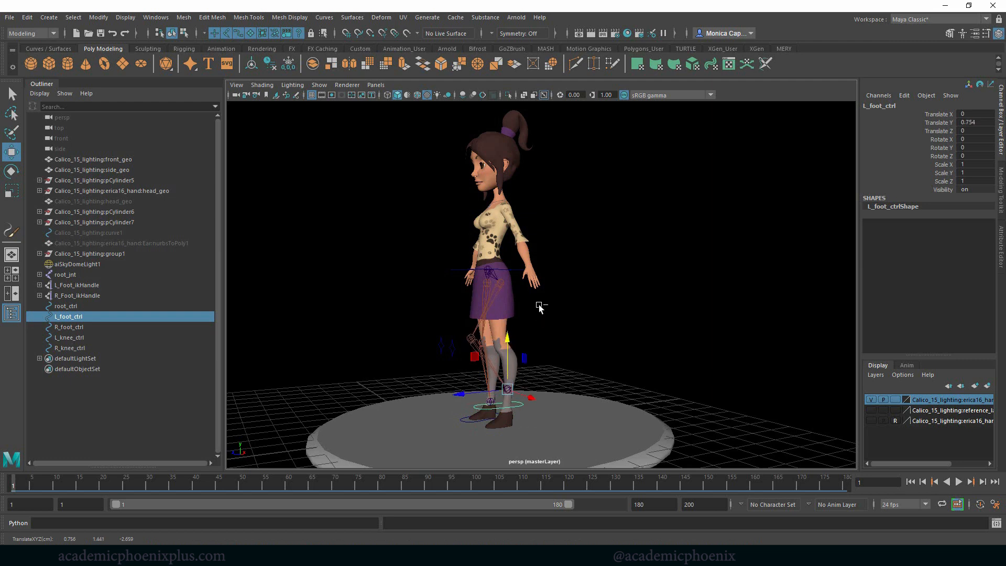
Select root_ctrl and show the character from the side view in default shading.
left_click(66, 305)
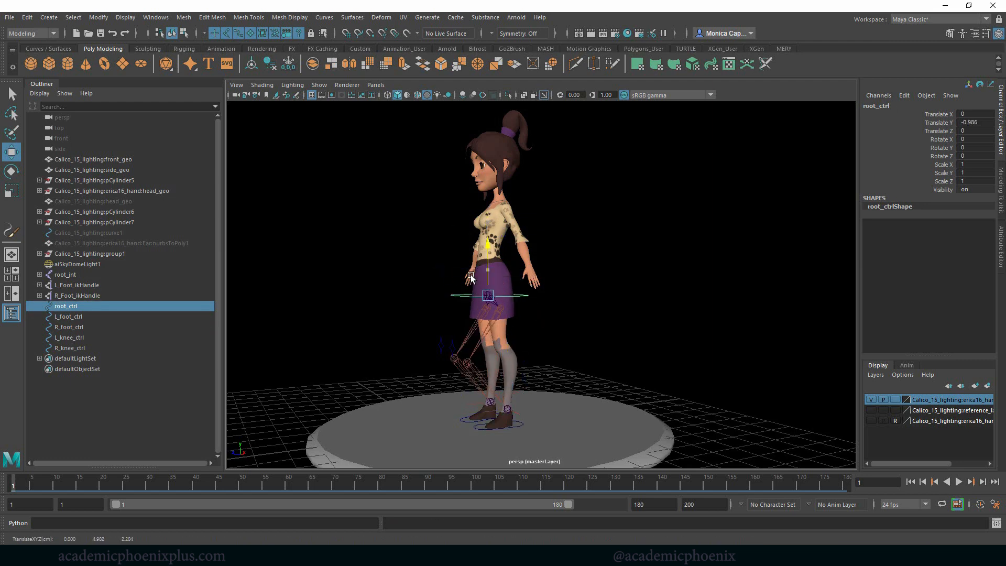
left_click_drag(487, 283, 587, 306)
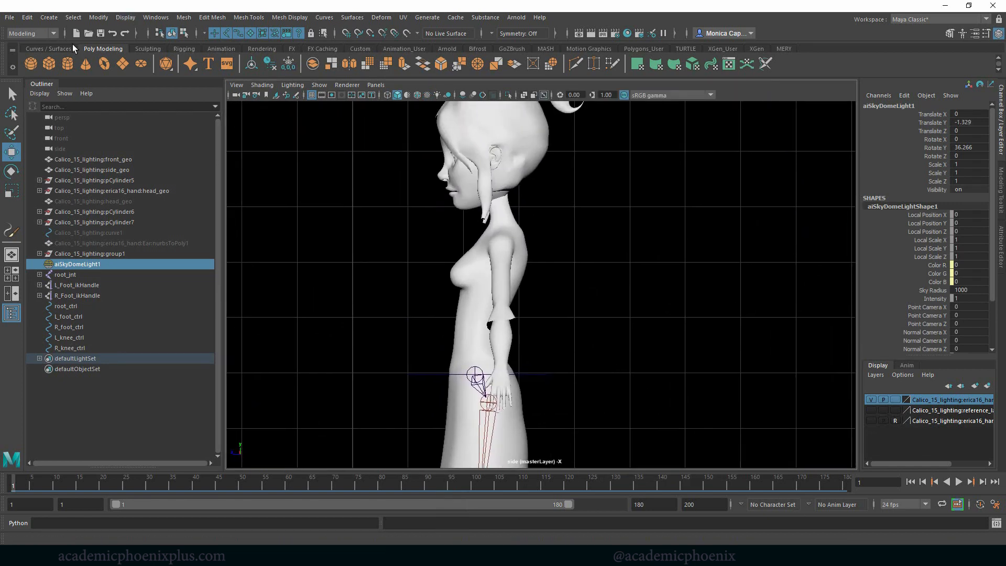
Switch to the Rigging menu set and place spine joints from the hips up to the chest.
left_click(29, 33)
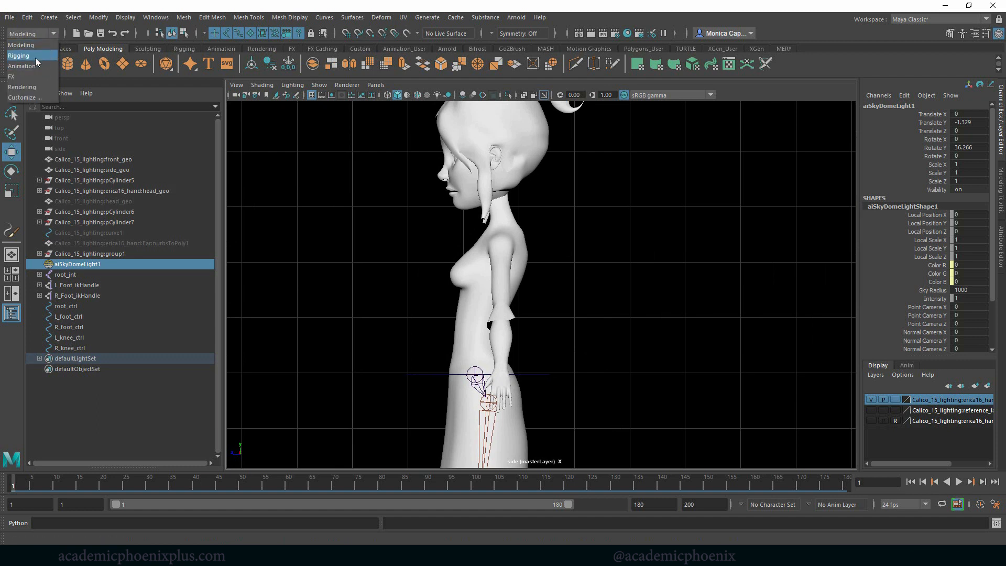
left_click(183, 17)
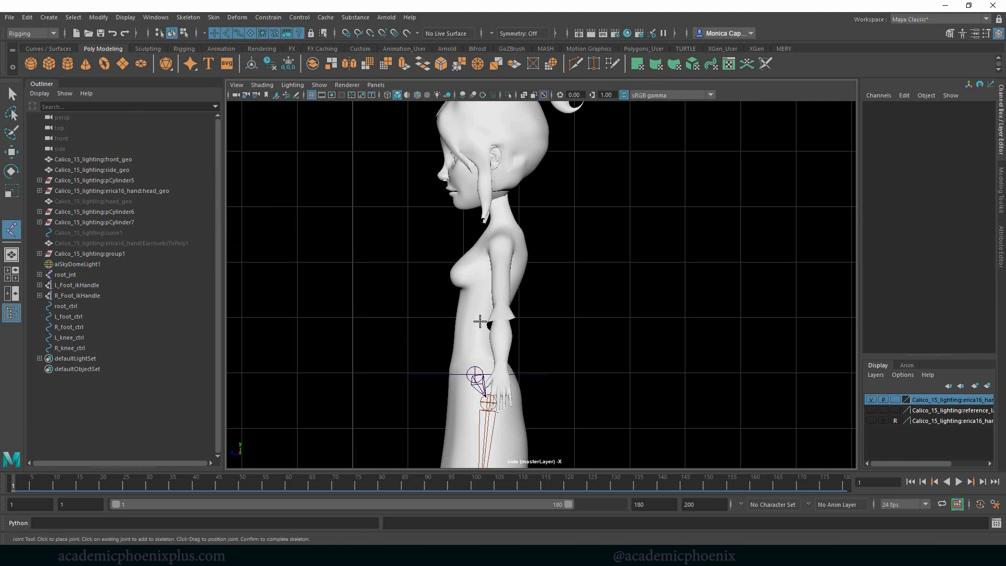
mouse_move(514, 264)
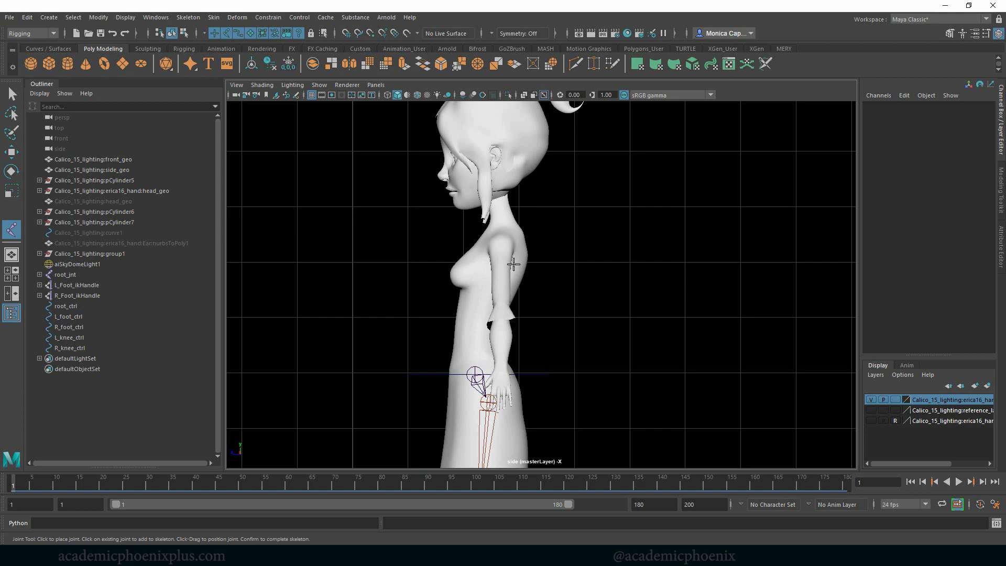
mouse_move(497, 299)
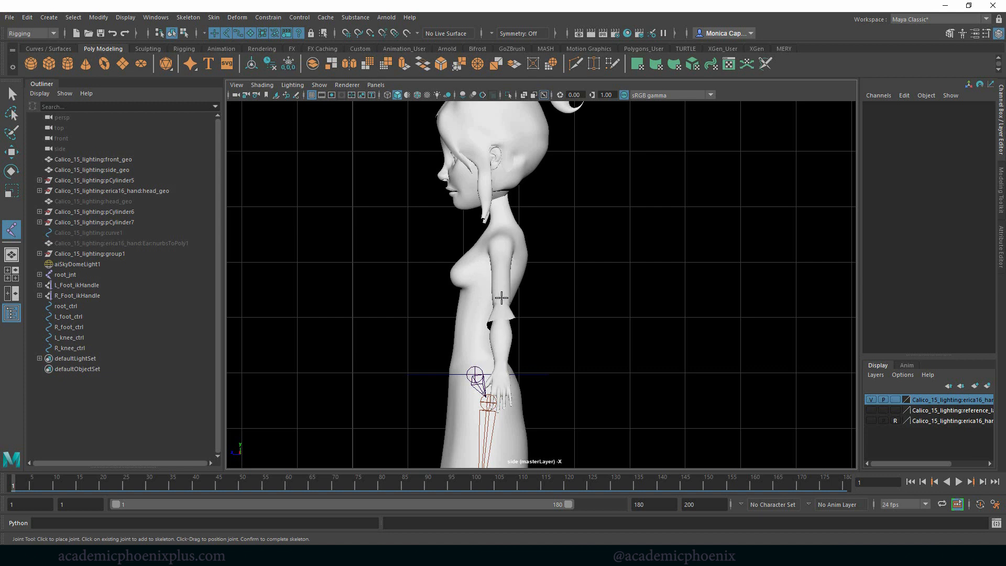
mouse_move(496, 367)
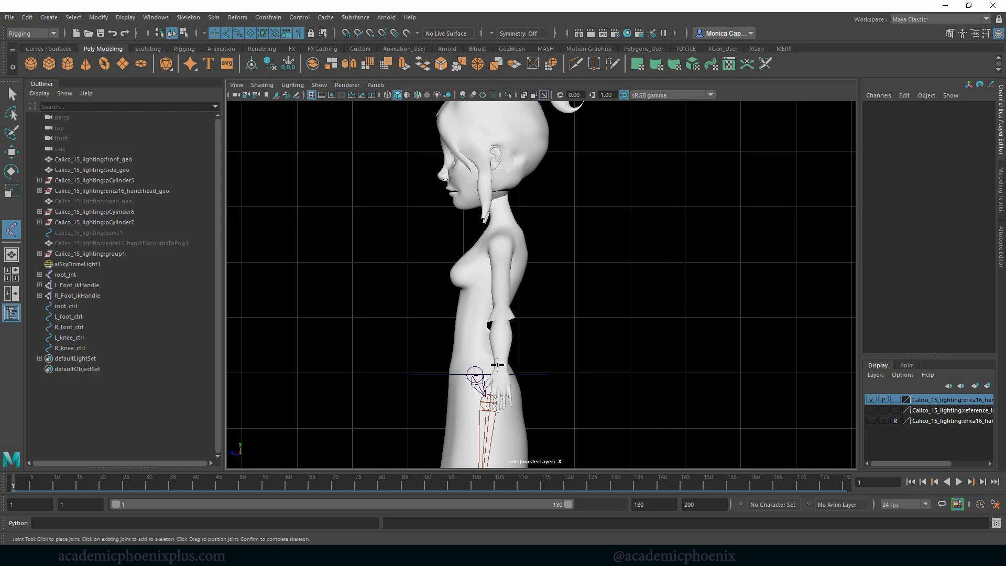
left_click(499, 337)
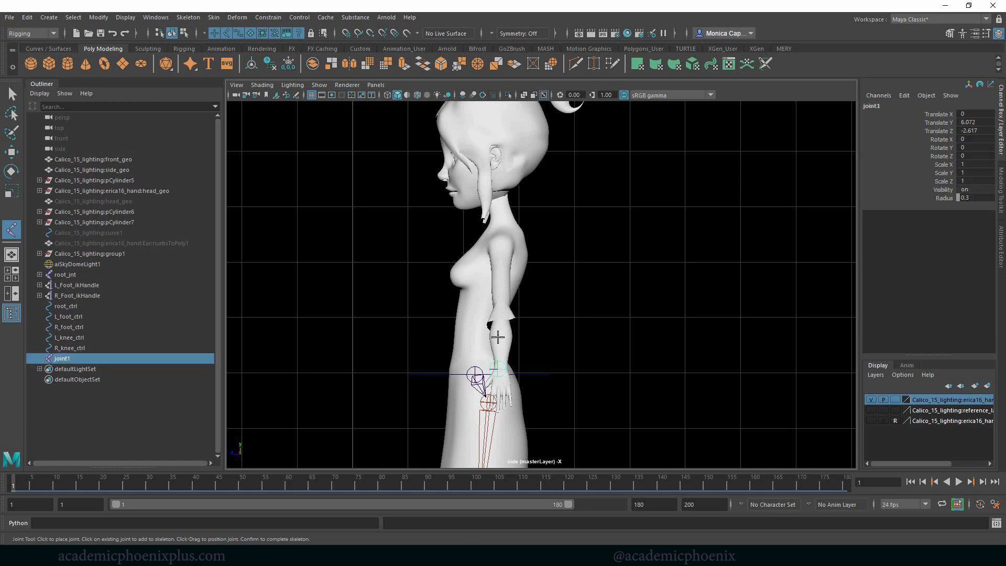
mouse_move(510, 249)
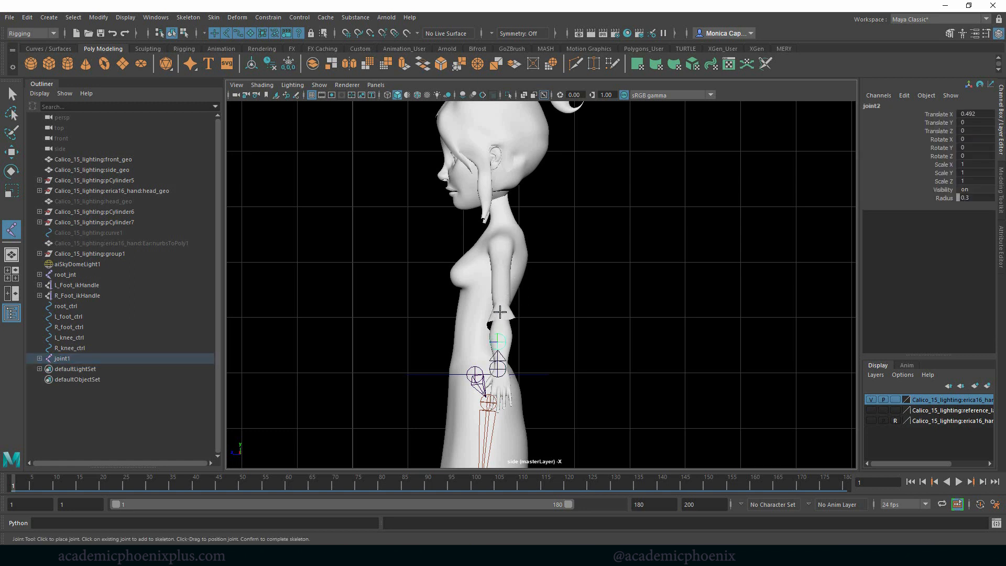
left_click(501, 273)
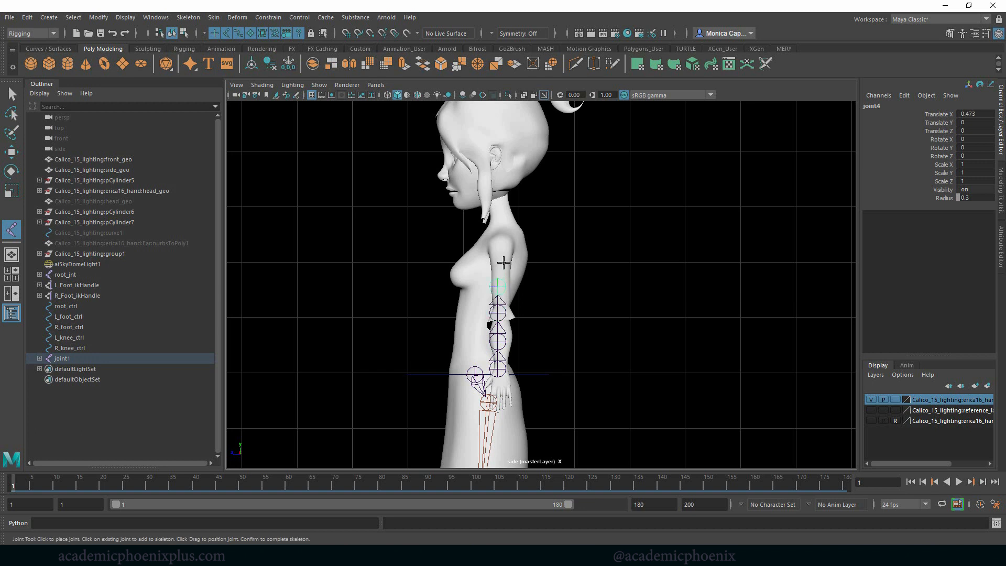
left_click(491, 242)
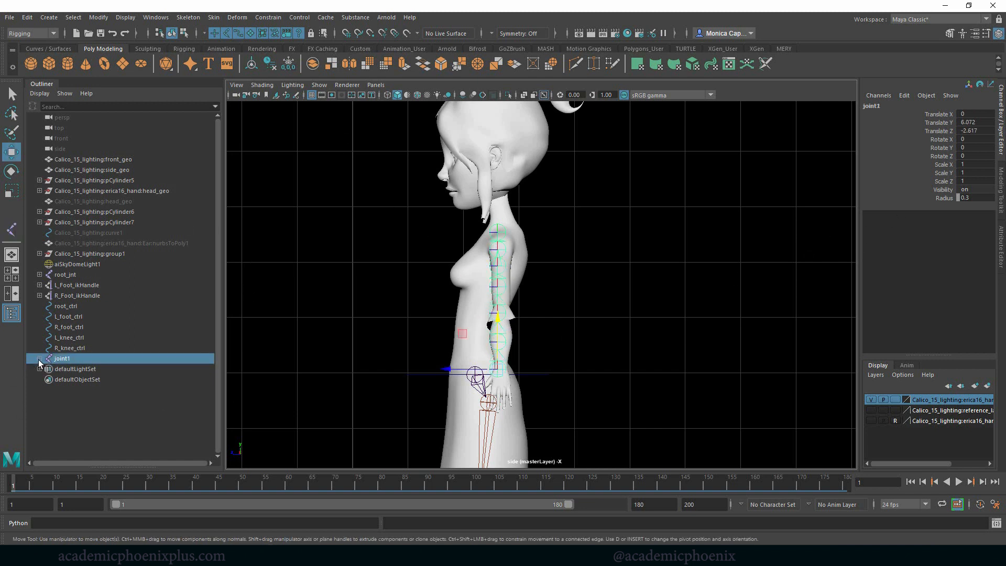
Assign the character's body geometry to a new display layer, layer1.
left_click(40, 358)
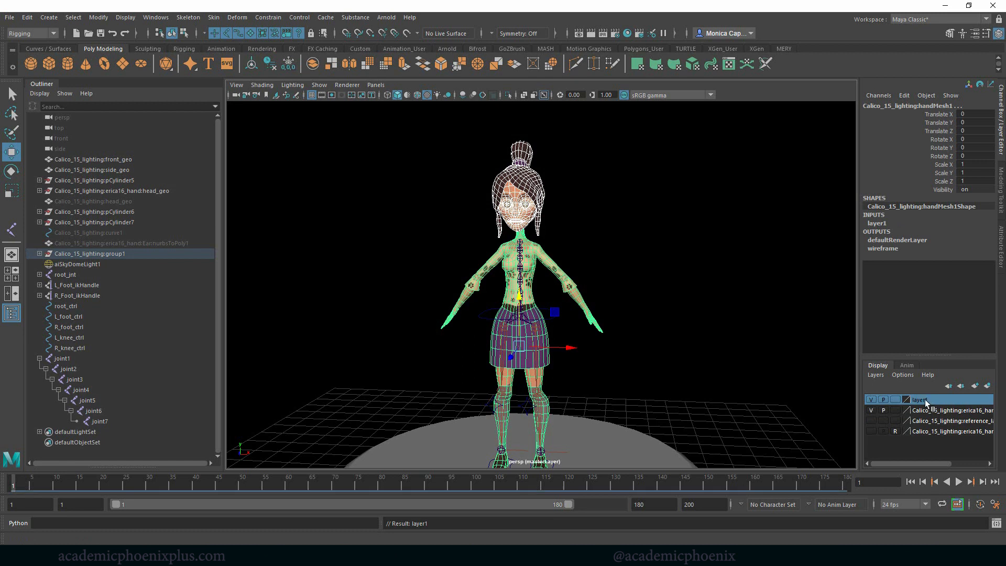
Rename layer1 to Calico_geo_lyr and set its display type to Reference.
double_click(919, 399)
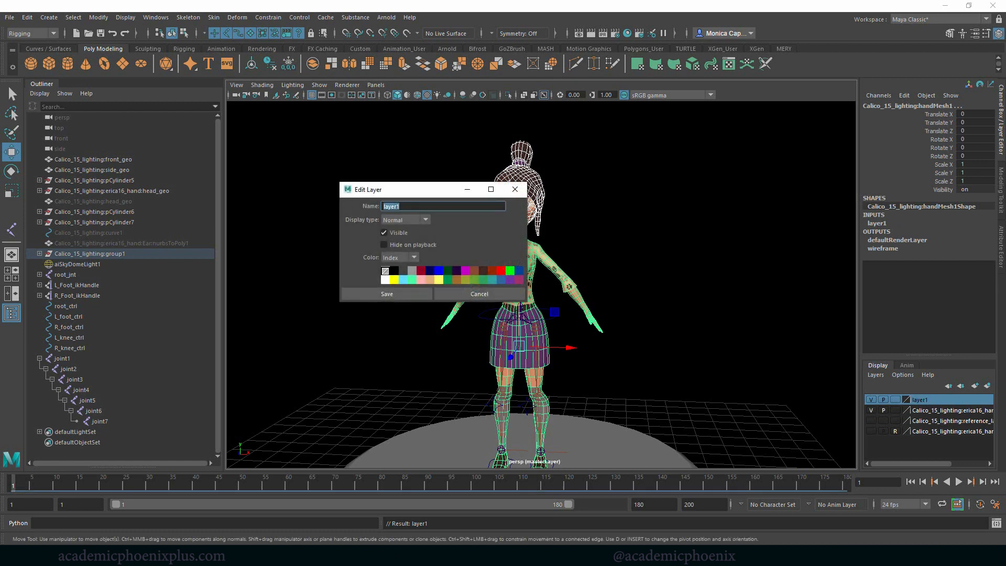
type("c")
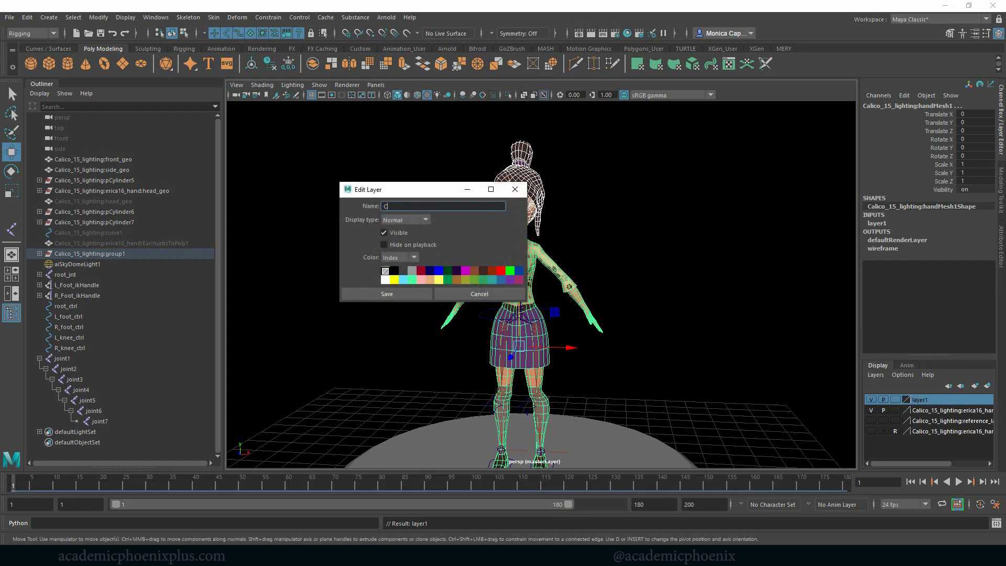
type("Calico_geo_lyr")
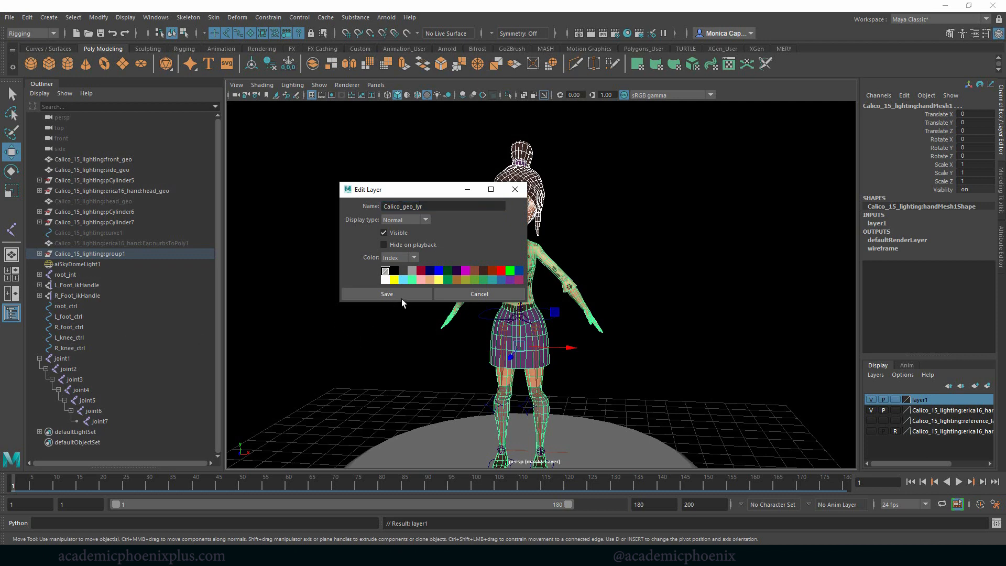
left_click(387, 293)
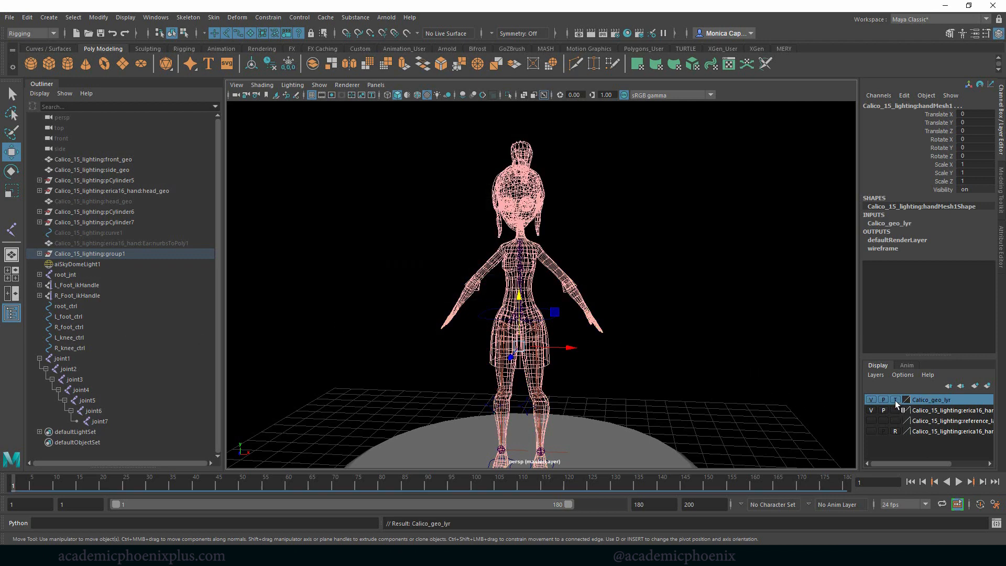
left_click(78, 264)
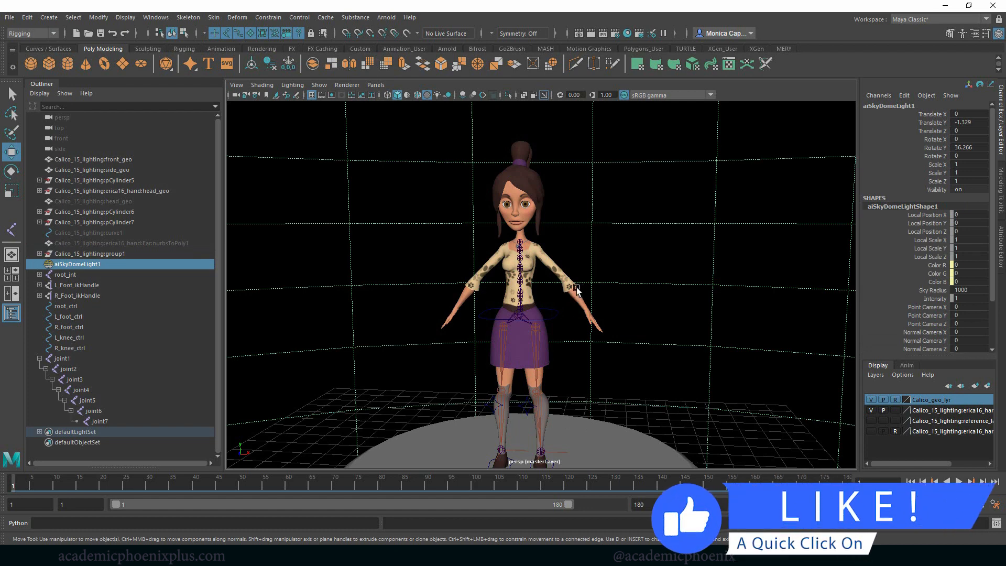
mouse_move(602, 292)
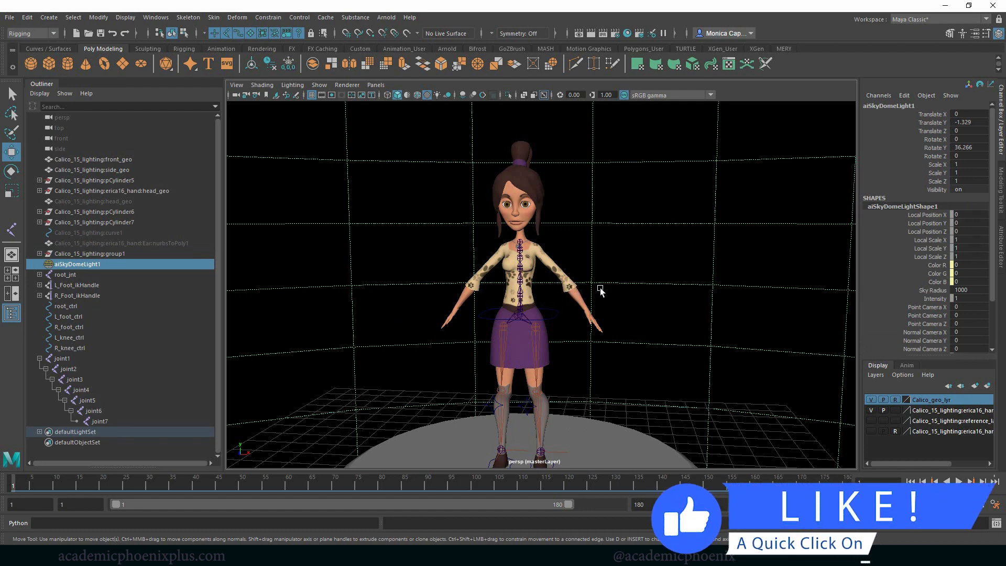
Zoom in on the spine, delete joint7 at the neck, and select root joint1.
left_click(347, 85)
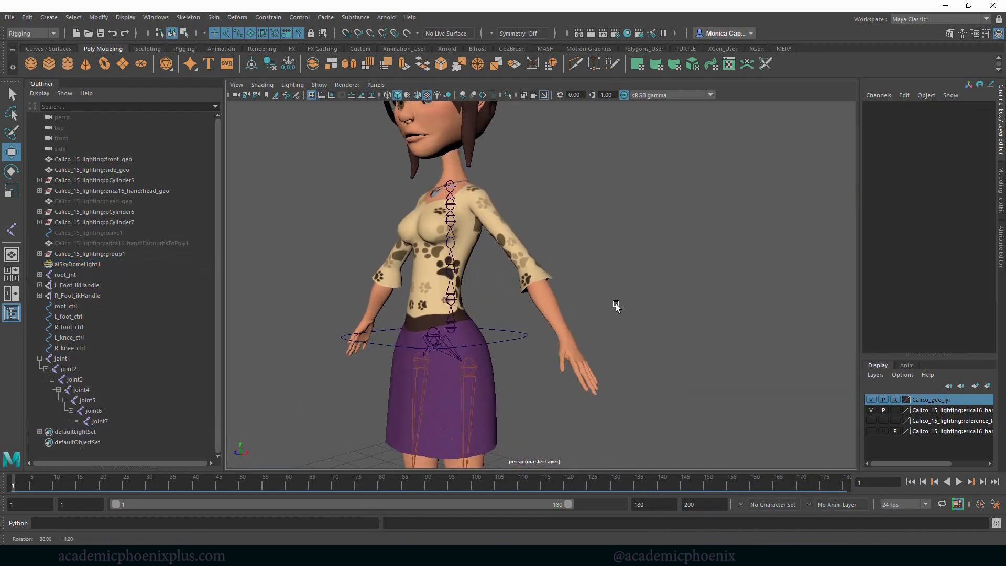
left_click_drag(616, 306, 648, 267)
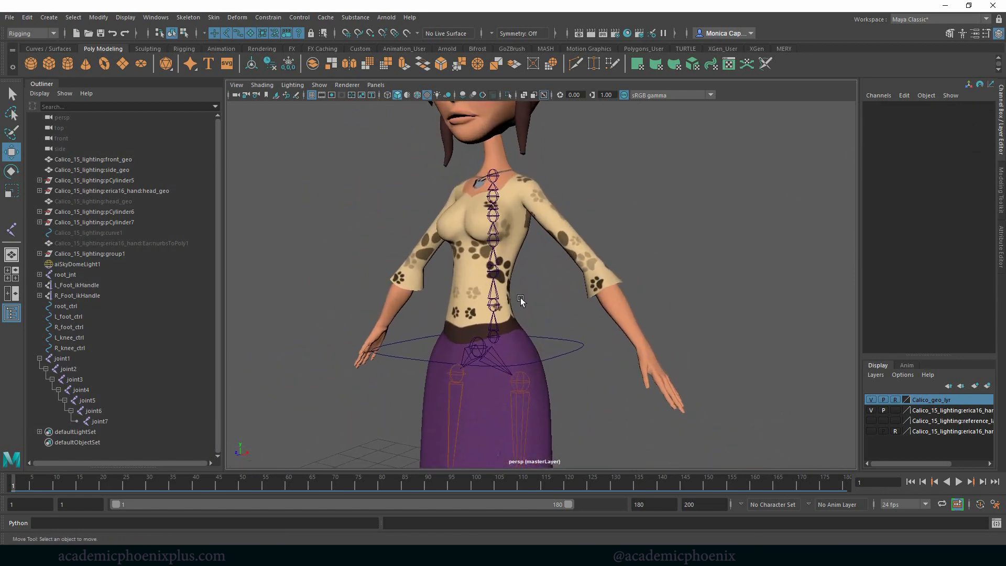
left_click(62, 359)
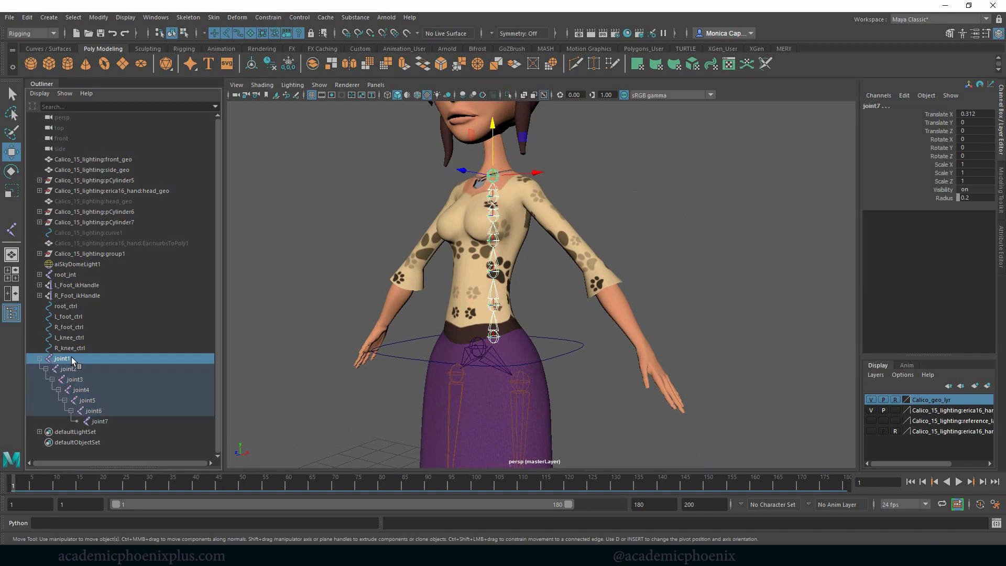
left_click(68, 369)
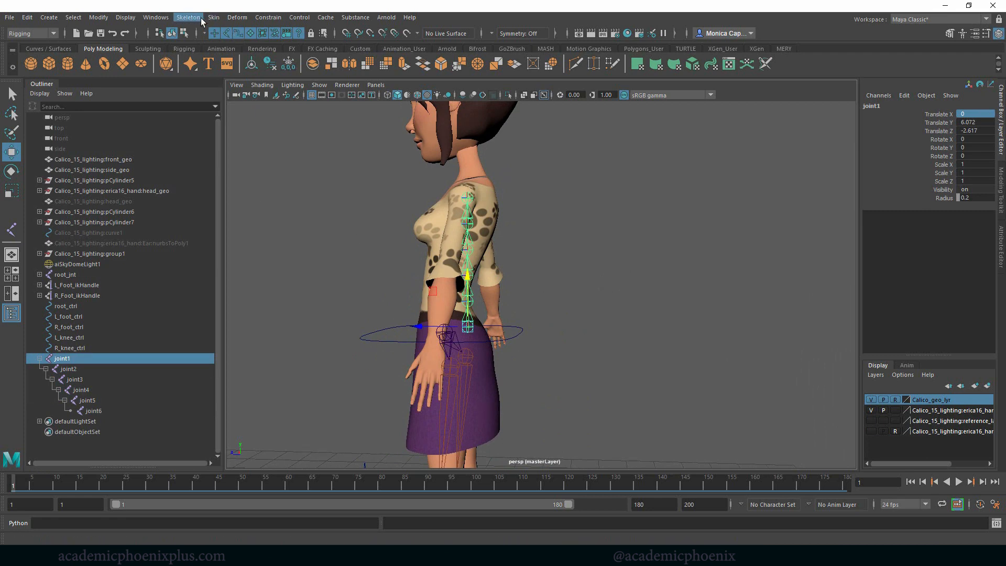
Delete the spine joints' history, freeze their transforms, and deselect.
left_click(189, 17)
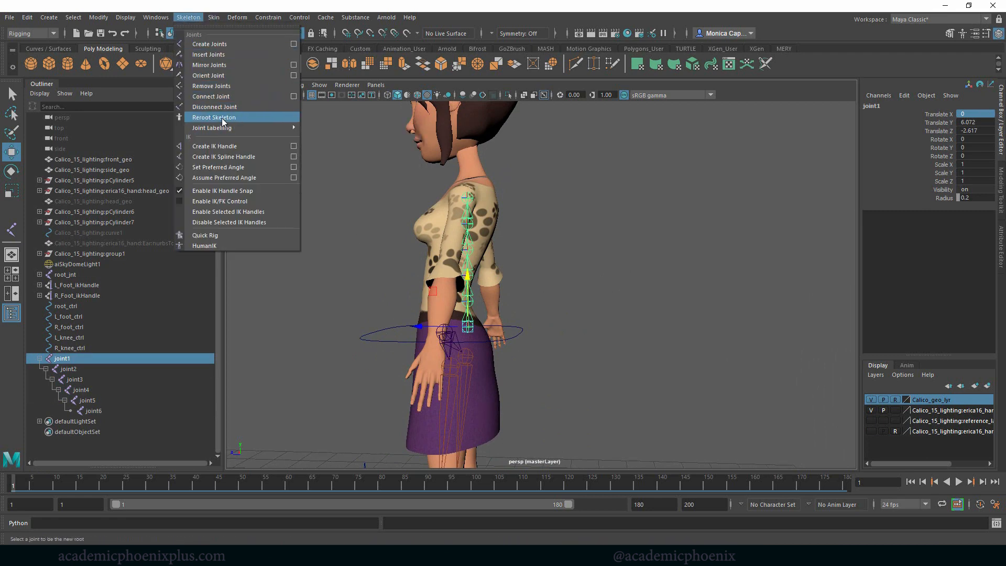
mouse_move(222, 139)
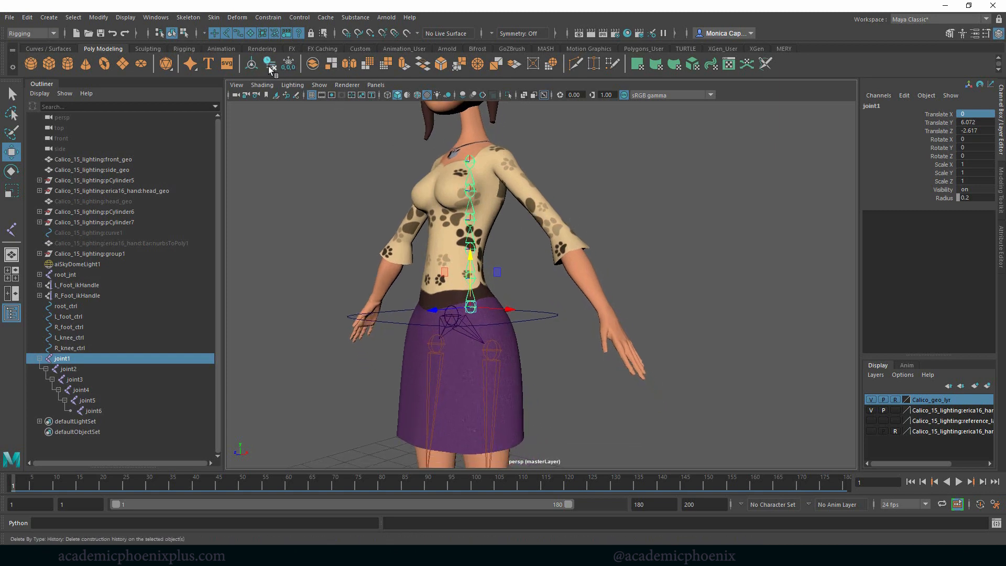
left_click(268, 64)
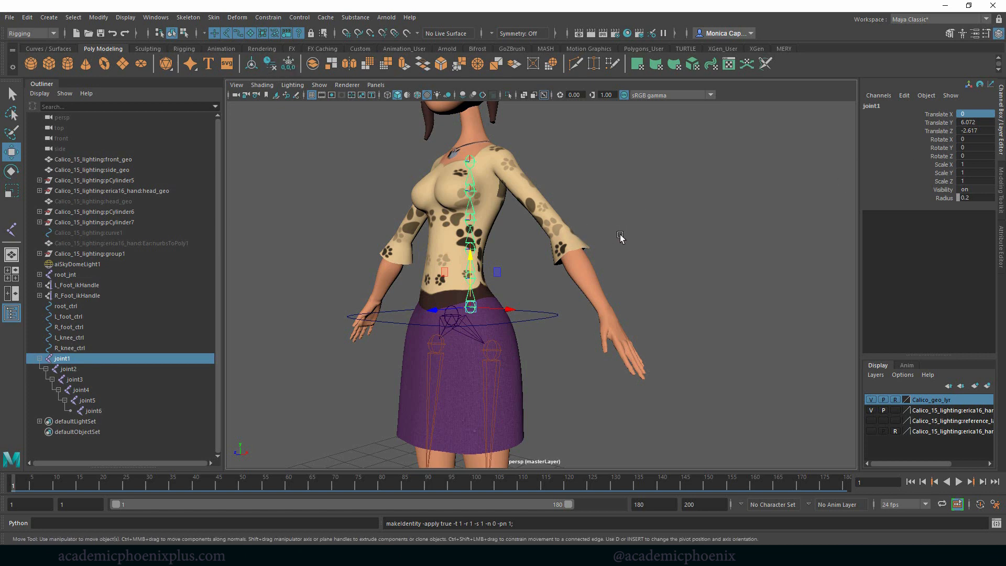
left_click(441, 275)
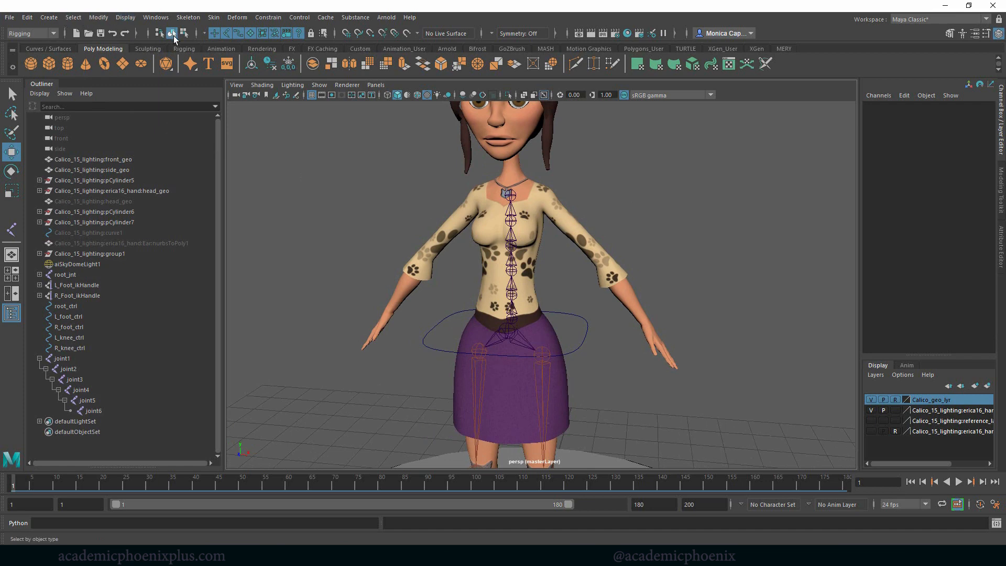
Create nurbsCircle1 and move it around the waist at the lower spine joint.
left_click(42, 48)
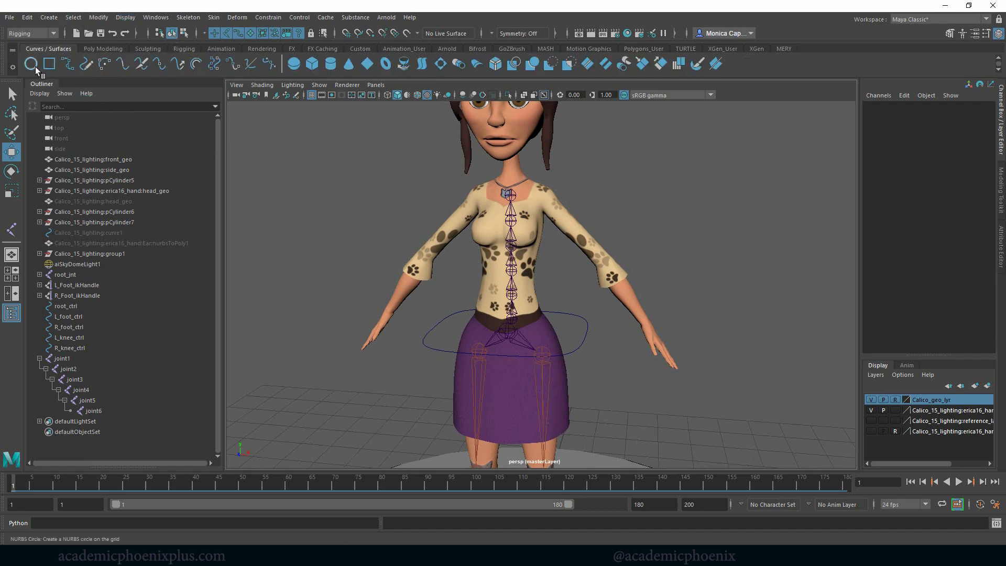
left_click(34, 65)
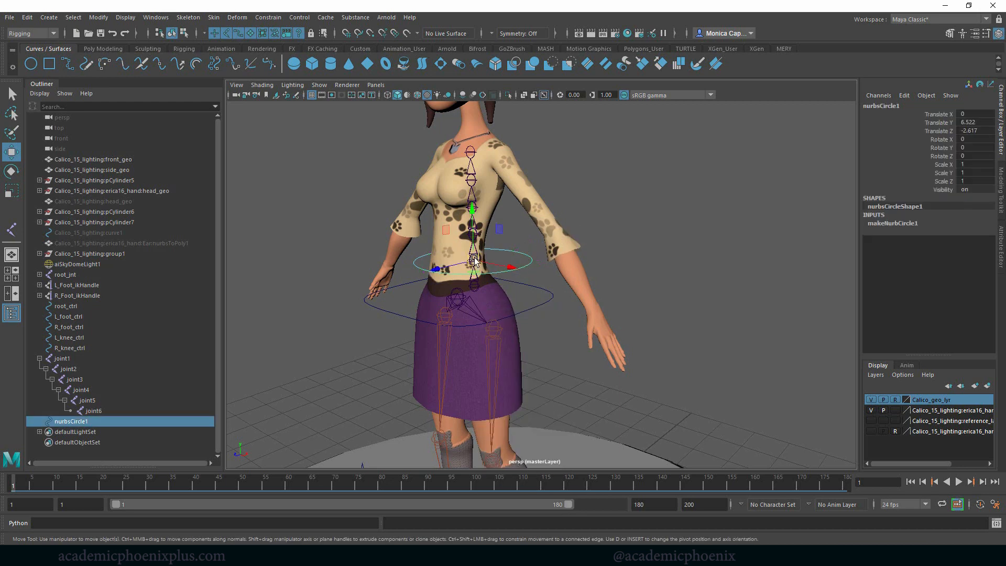
left_click_drag(471, 261, 426, 270)
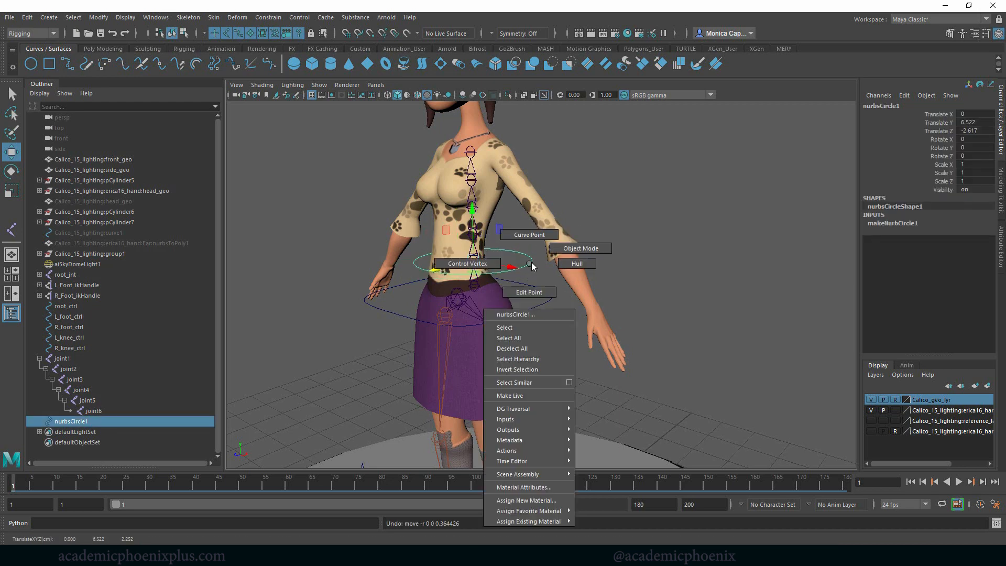
mouse_move(482, 263)
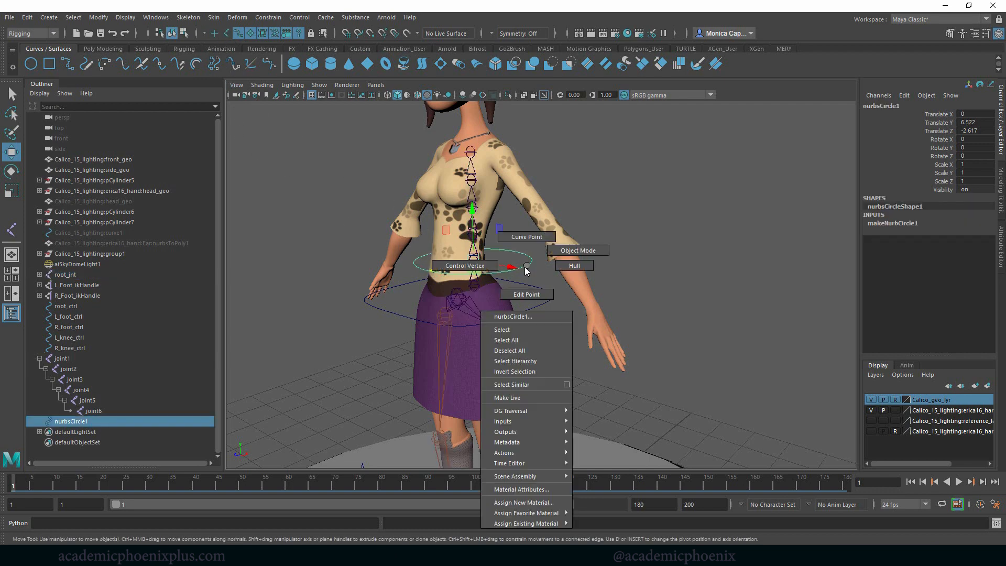
left_click(464, 265)
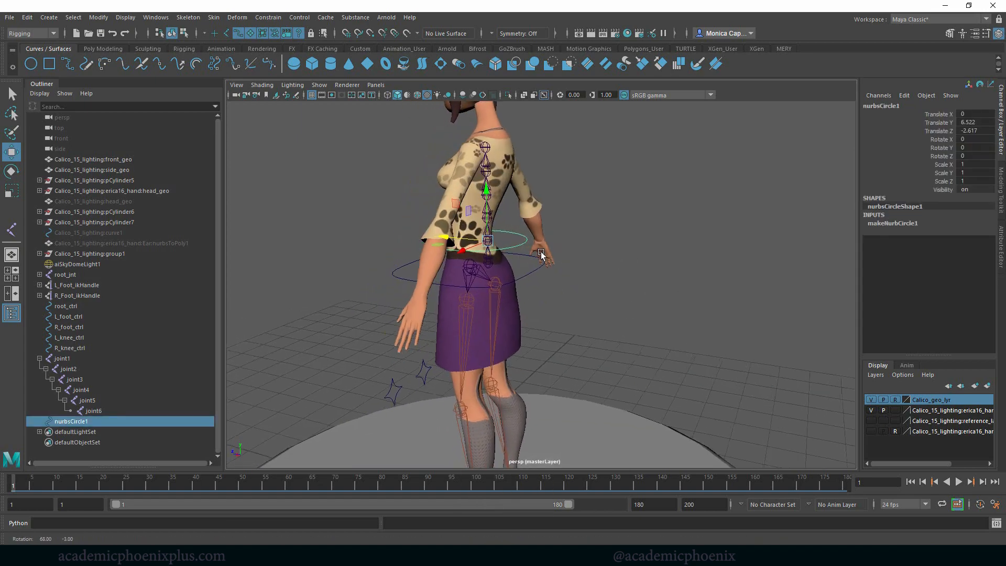
left_click_drag(542, 257, 665, 258)
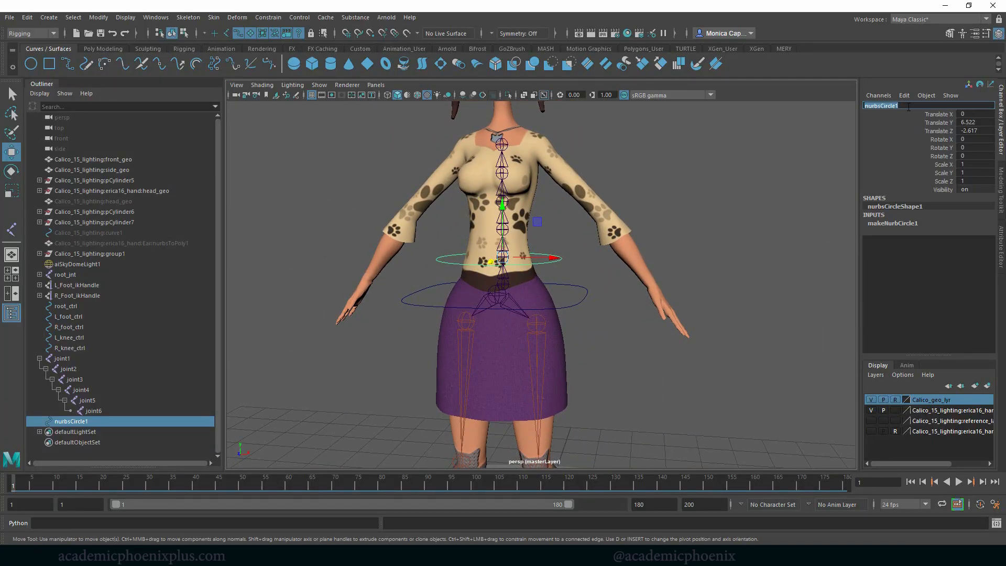
Name the circle LowerSpine_ctrl, then add copies up the spine named midSpine_ctrl and UpperSpine_ctrl.
type("sp")
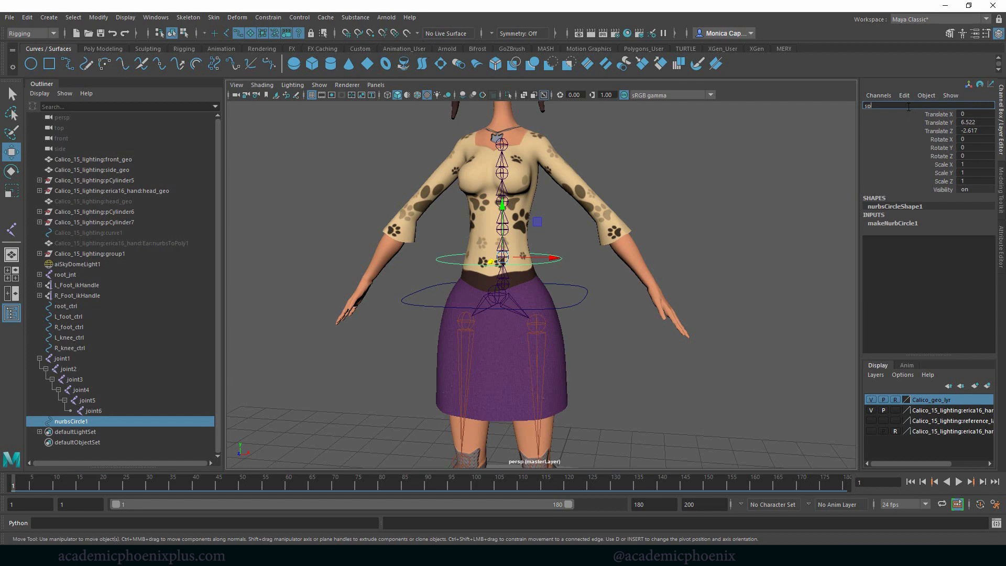
type("LowerSpine_ctrl1")
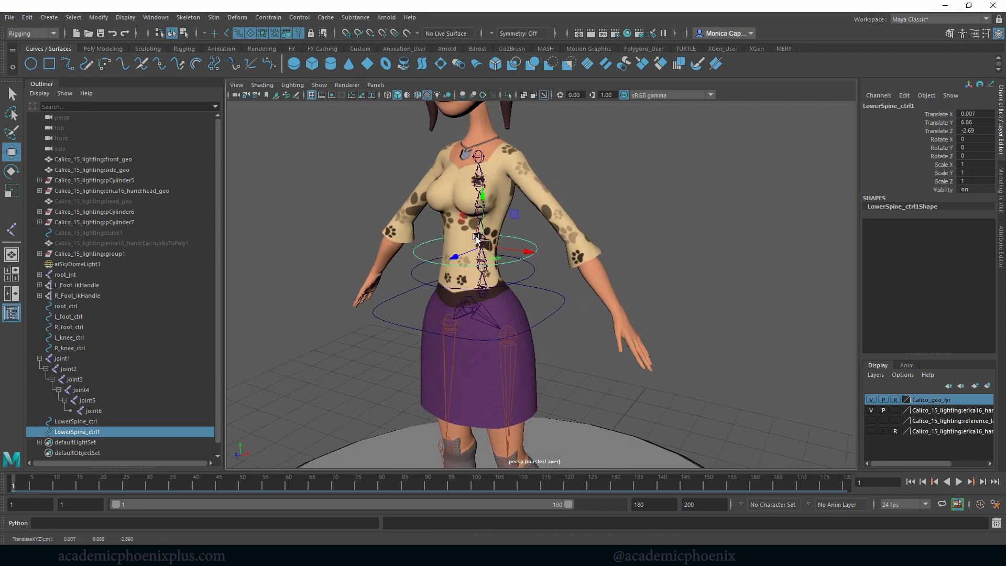
left_click_drag(478, 240, 480, 240)
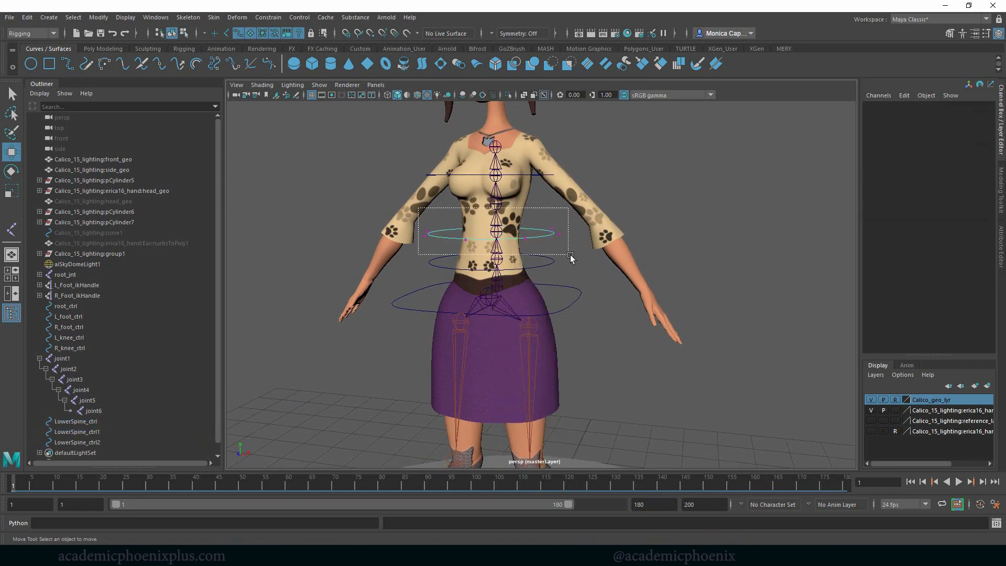
left_click(525, 234)
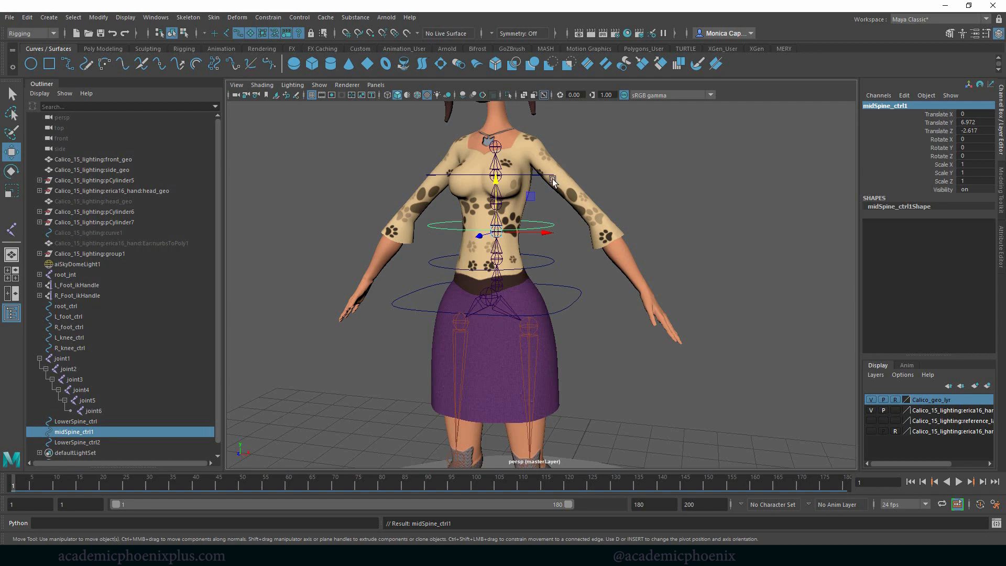
left_click(78, 442)
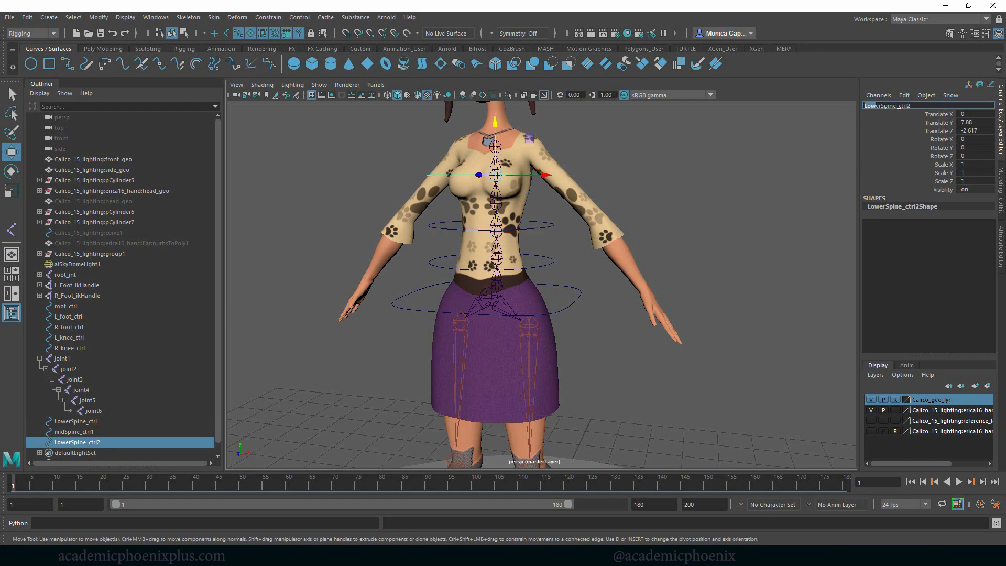
mouse_move(809, 121)
type("Upp")
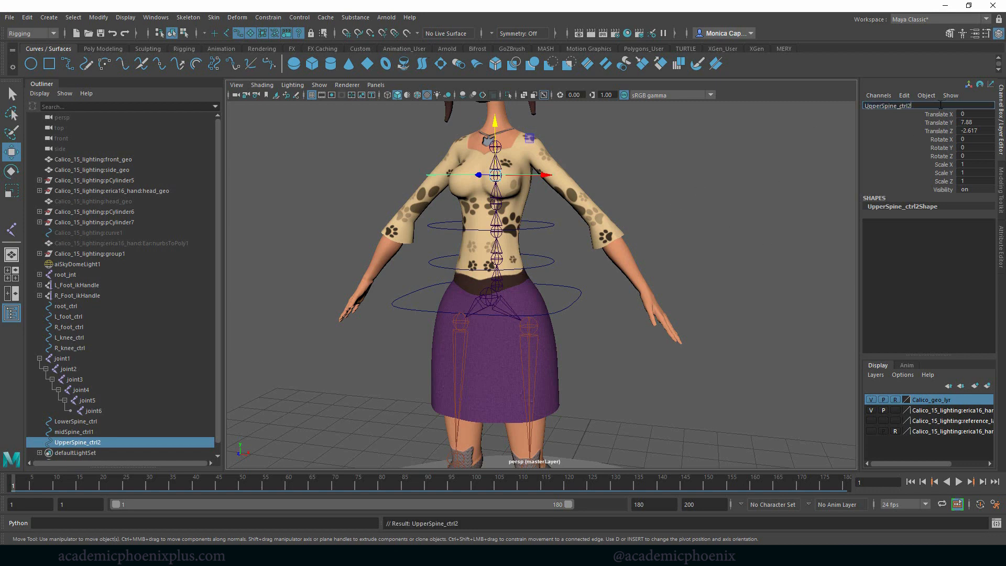
left_click(61, 432)
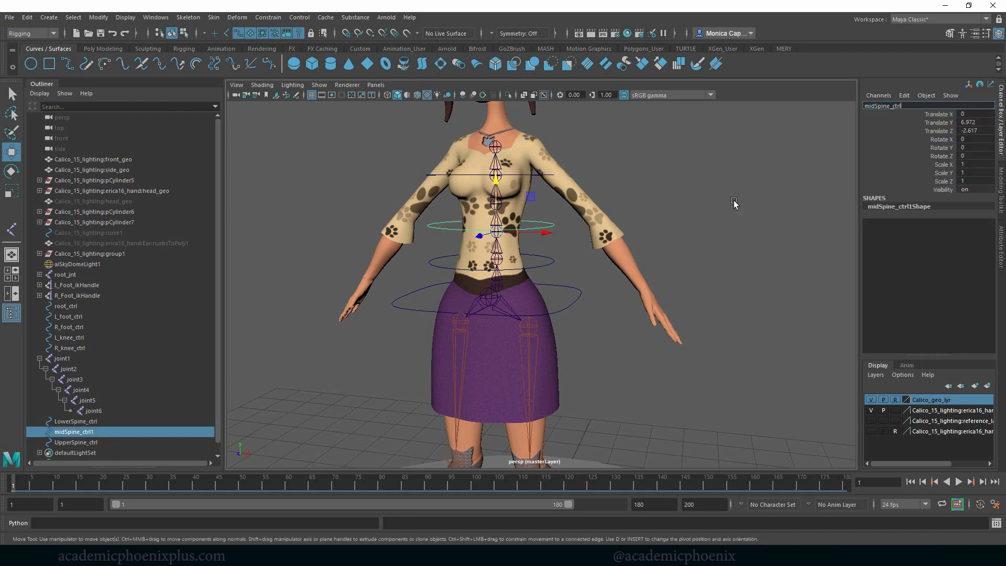
Confirm the midSpine_ctrl name, then freeze LowerSpine_ctrl, midSpine_ctrl and UpperSpine_ctrl.
left_click(74, 421)
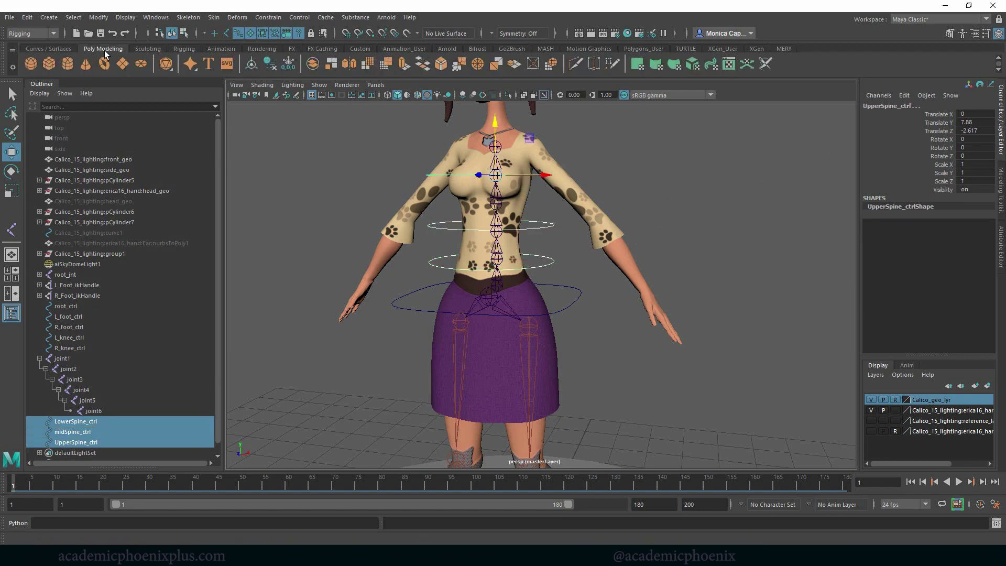
left_click(288, 63)
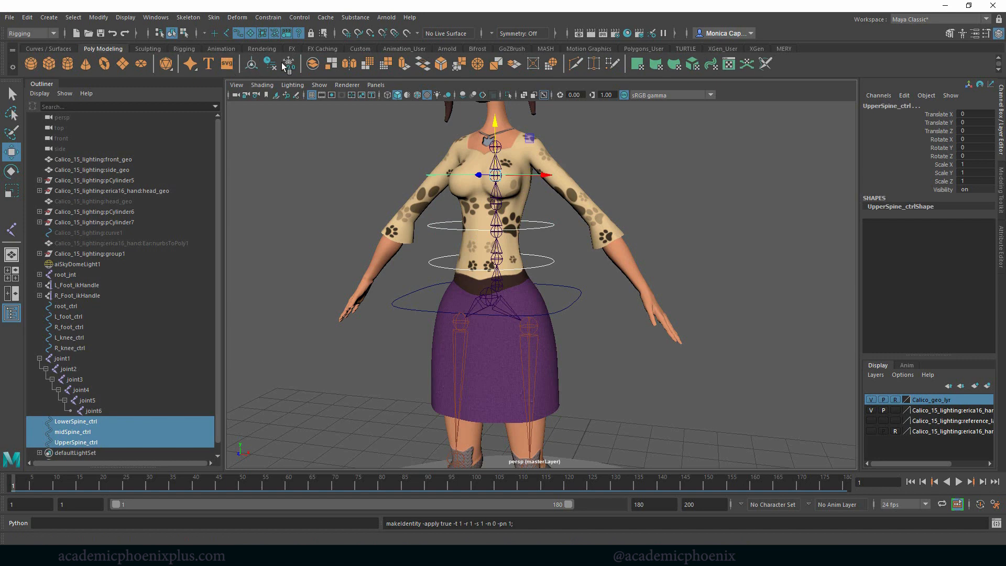
left_click(270, 64)
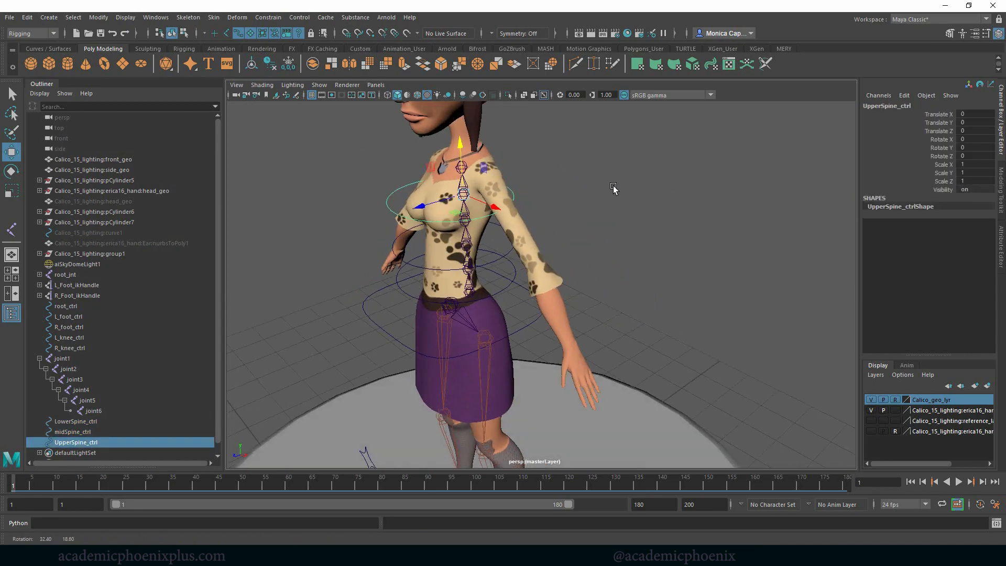
Parent-constrain joint2 to LowerSpine_ctrl with Maintain Offset.
left_click_drag(612, 190, 635, 167)
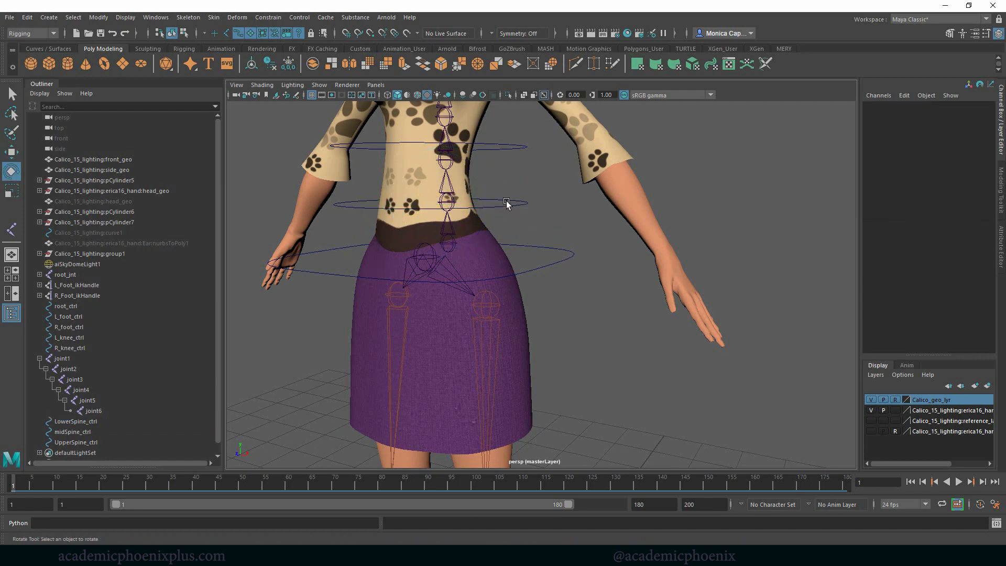
left_click(449, 203)
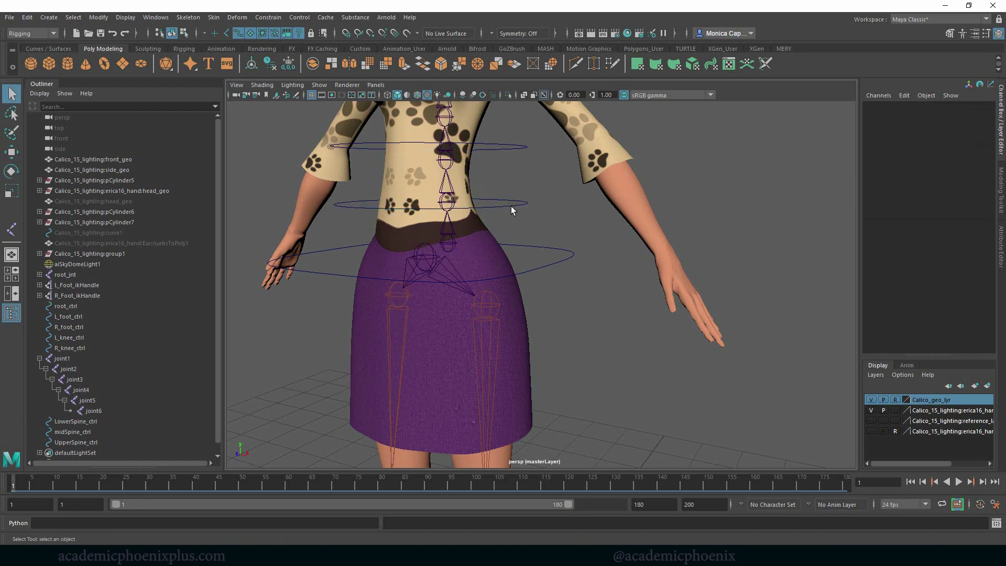
mouse_move(531, 208)
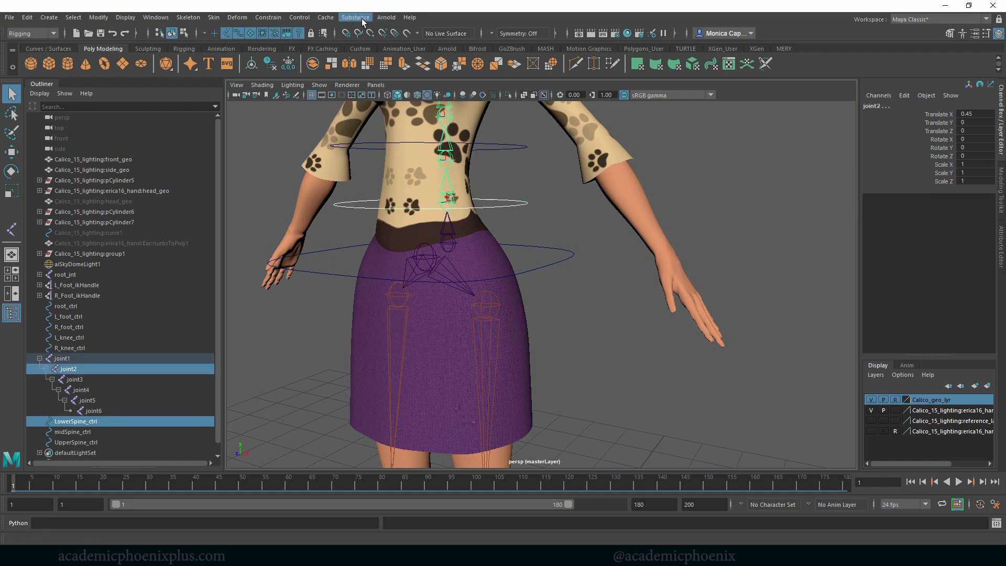
left_click(268, 17)
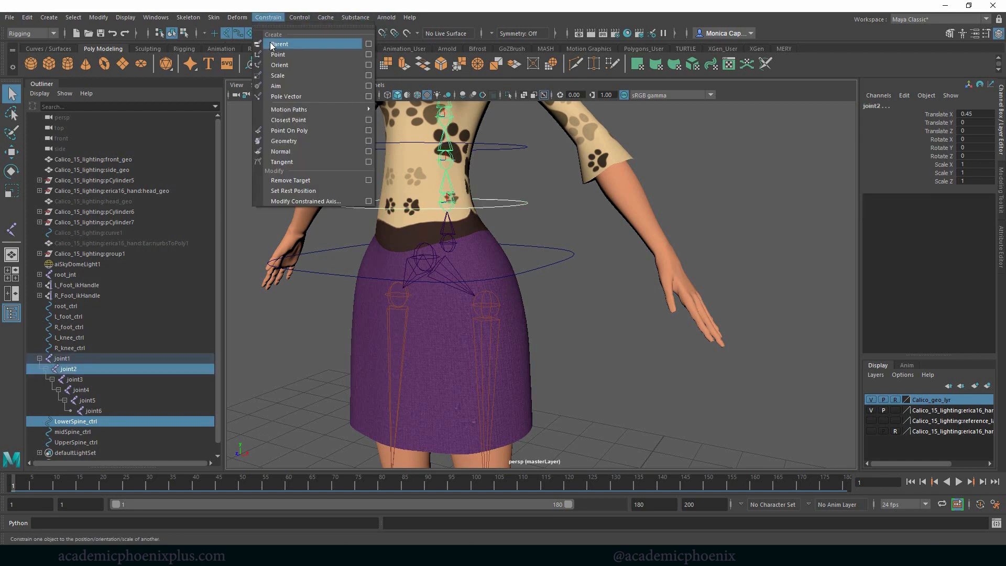
left_click(369, 43)
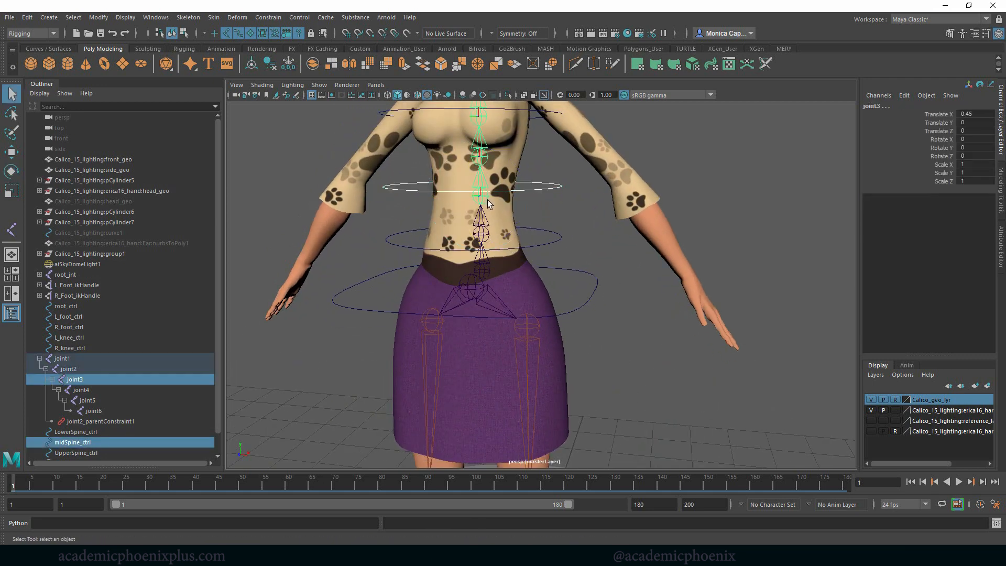
Parent-constrain spine joint3 to midSpine_ctrl and zoom in on the torso.
left_click(269, 17)
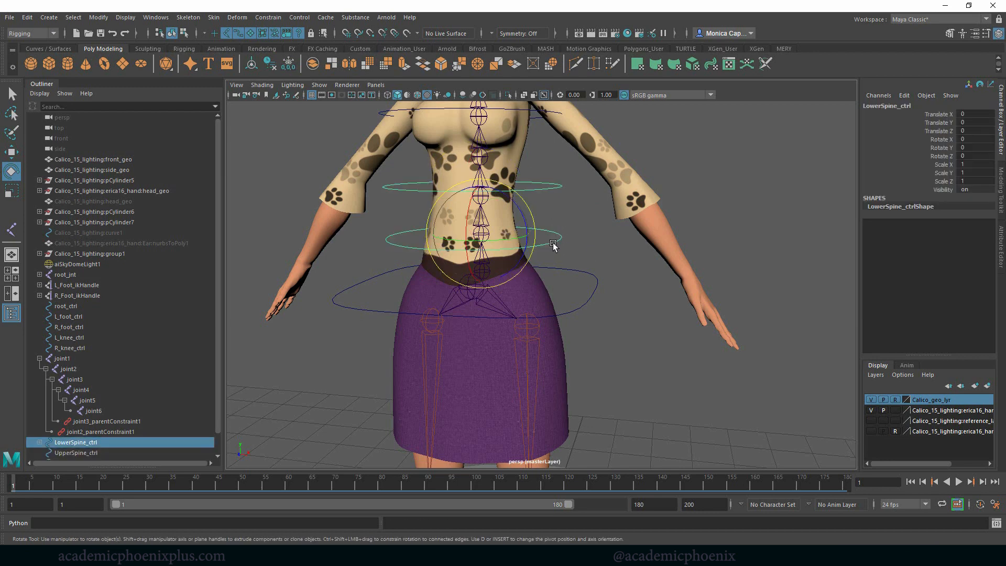
left_click_drag(553, 247, 563, 231)
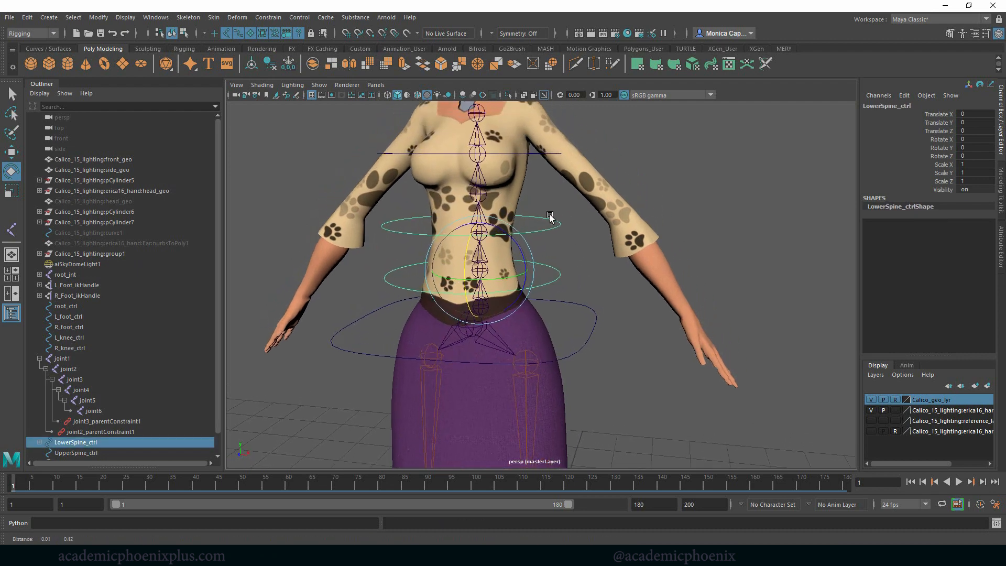
Apply a parent constraint from UpperSpine_ctrl to joint5 and enlarge the controller shapes.
left_click(76, 452)
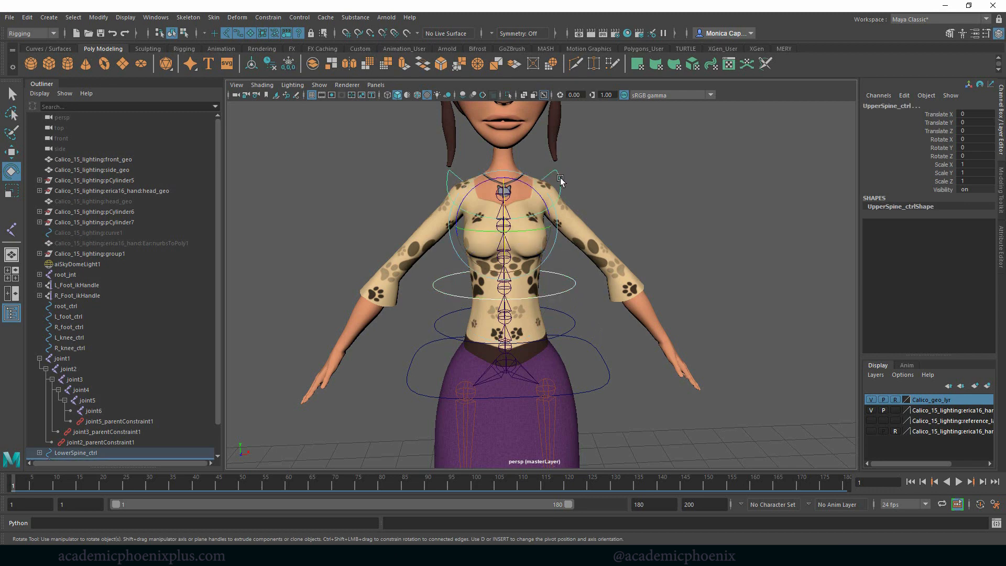
mouse_move(598, 193)
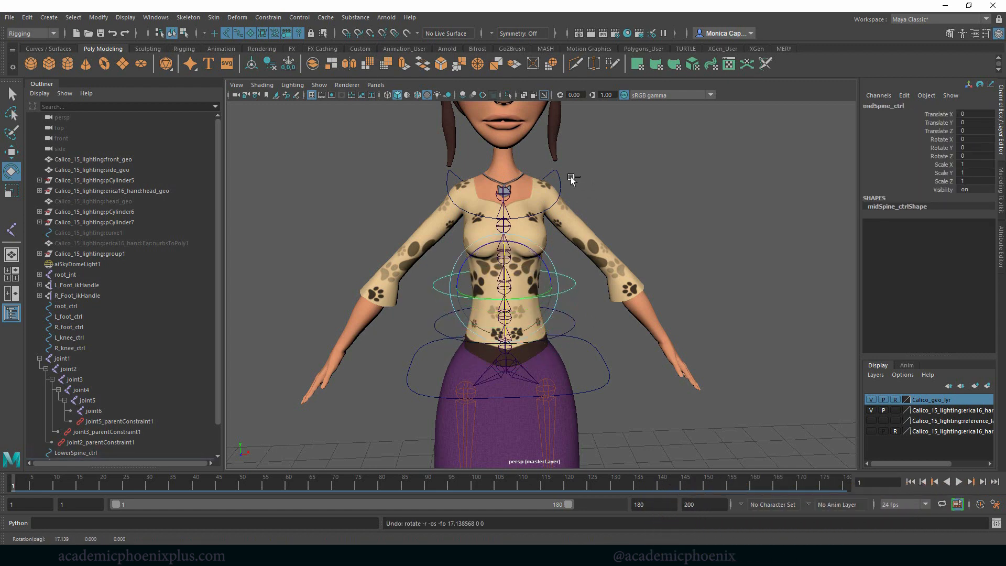
Nest UpperSpine_ctrl under midSpine_ctrl, and midSpine_ctrl under LowerSpine_ctrl.
left_click(75, 453)
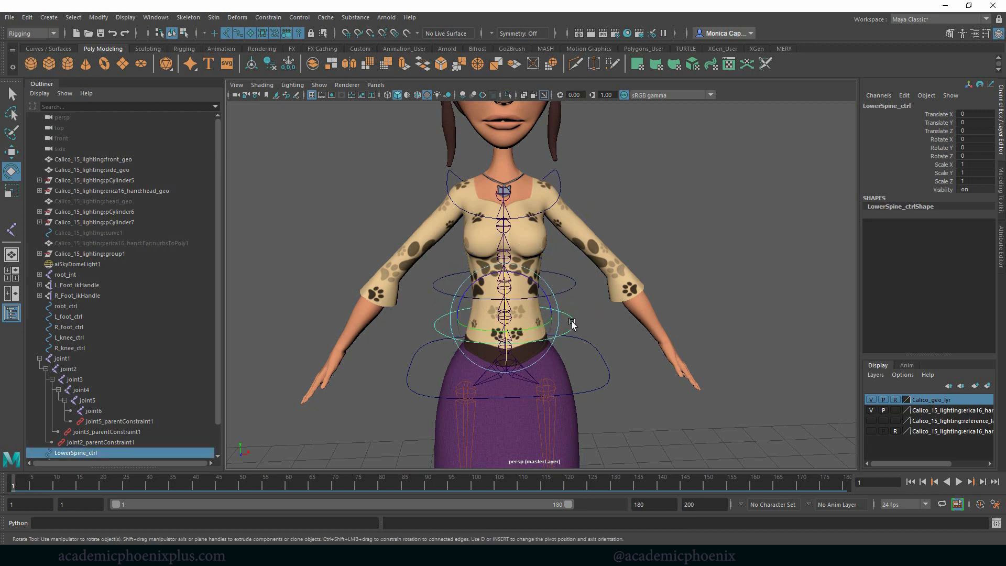
scroll("down", 3)
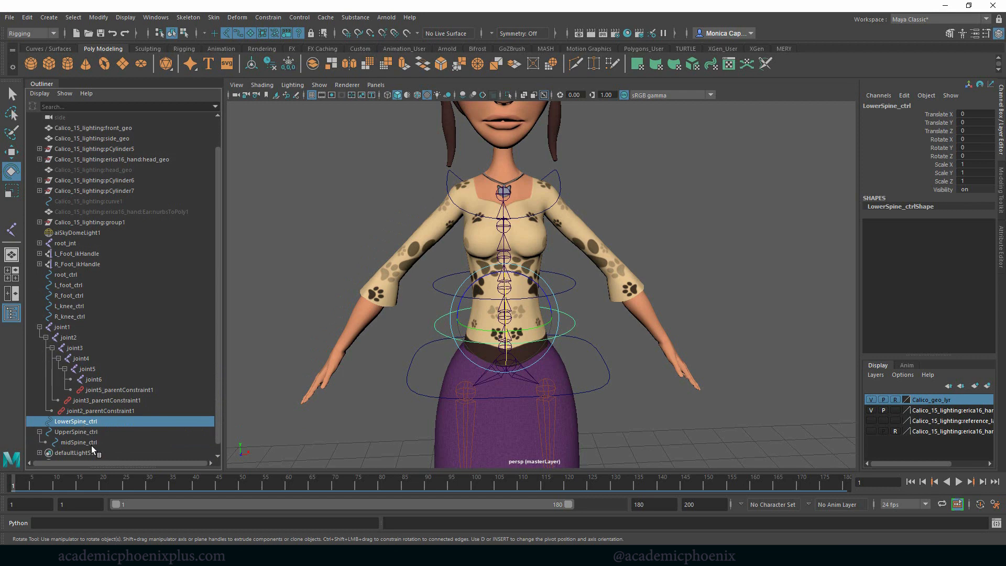
left_click(78, 442)
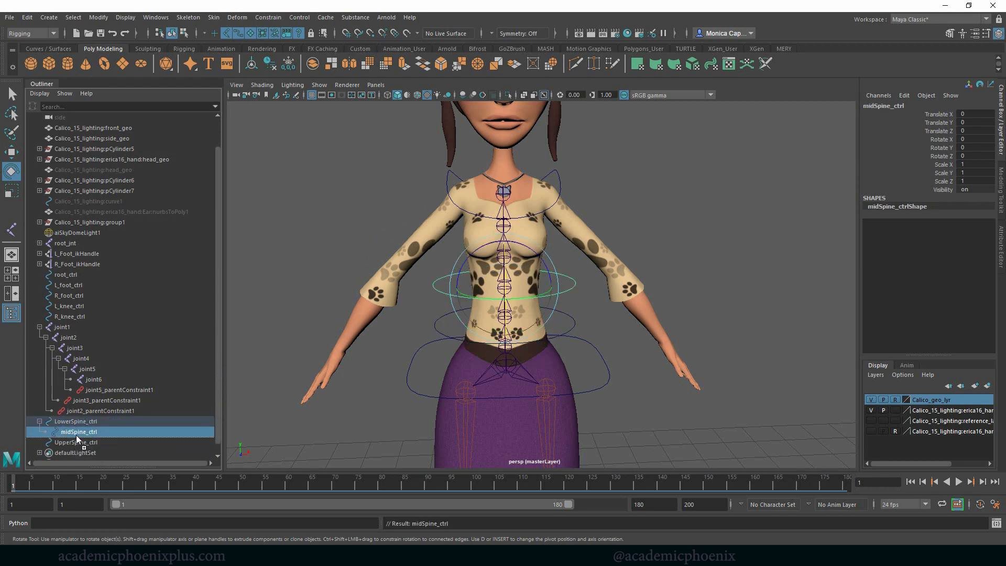
left_click(87, 441)
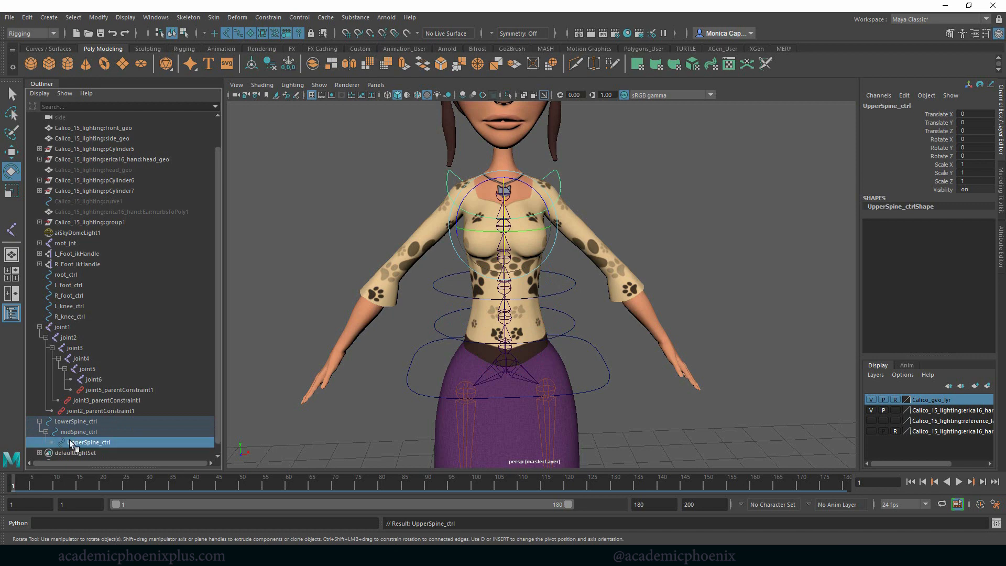
Rotate UpperSpine_ctrl to test bending the upper torso.
left_click(59, 422)
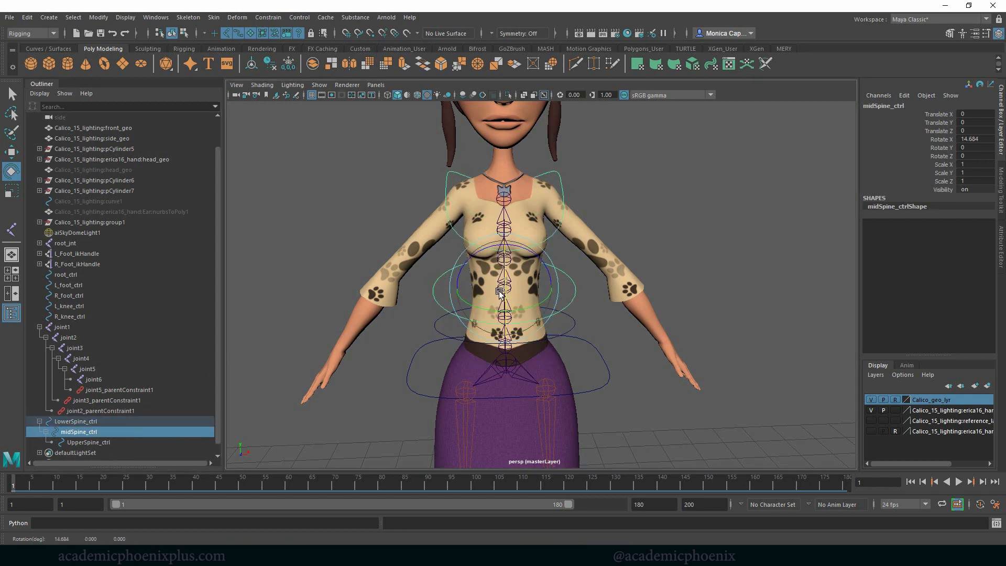
left_click(81, 442)
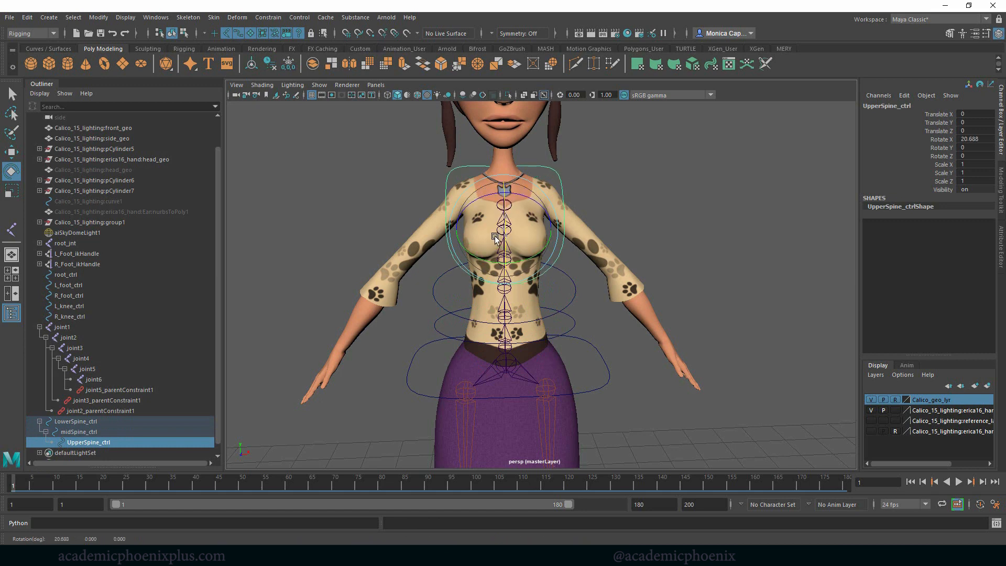
left_click_drag(514, 257, 645, 202)
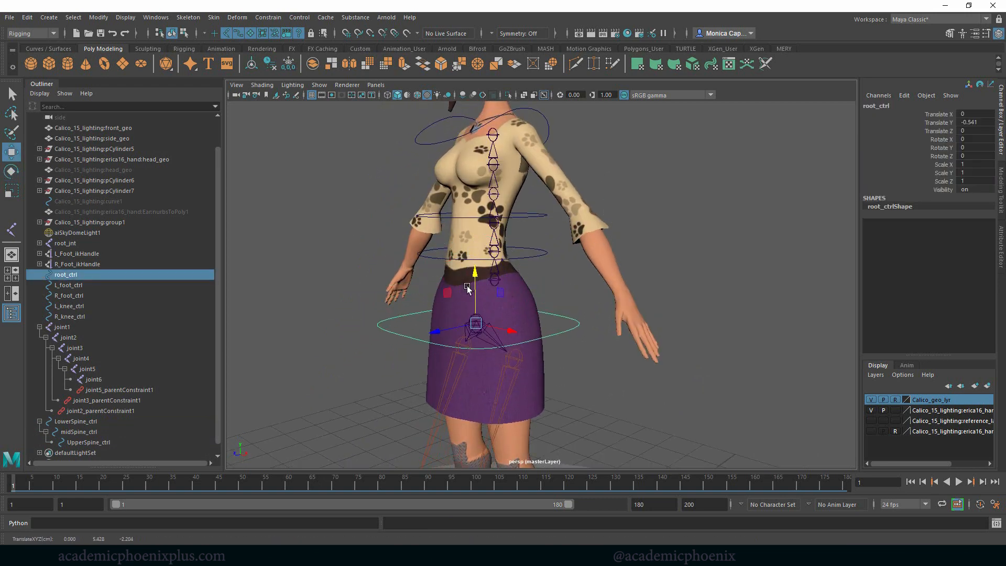
Parent the spine chain's bottom joint under root_jnt.
left_click(519, 286)
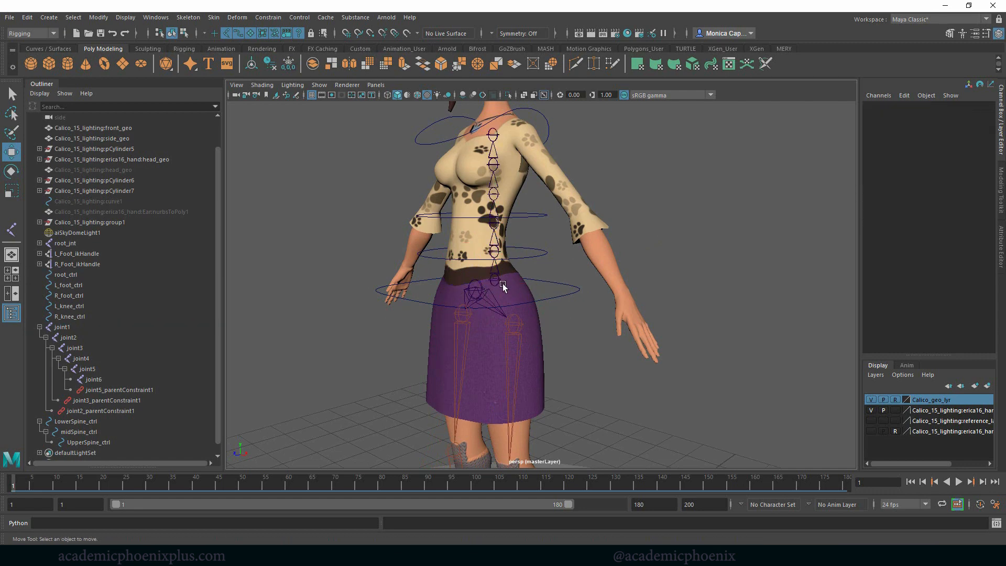
left_click(493, 282)
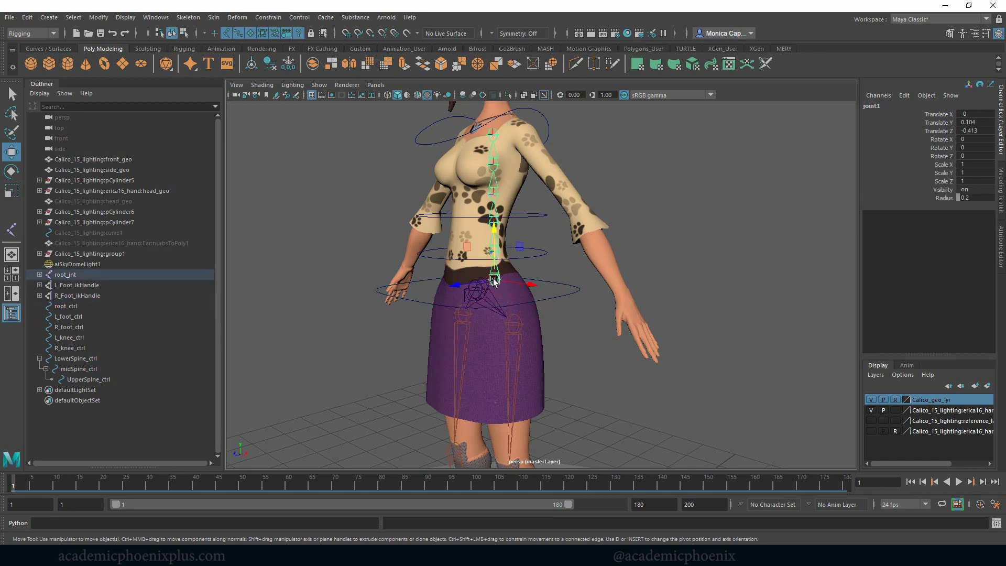
left_click(66, 274)
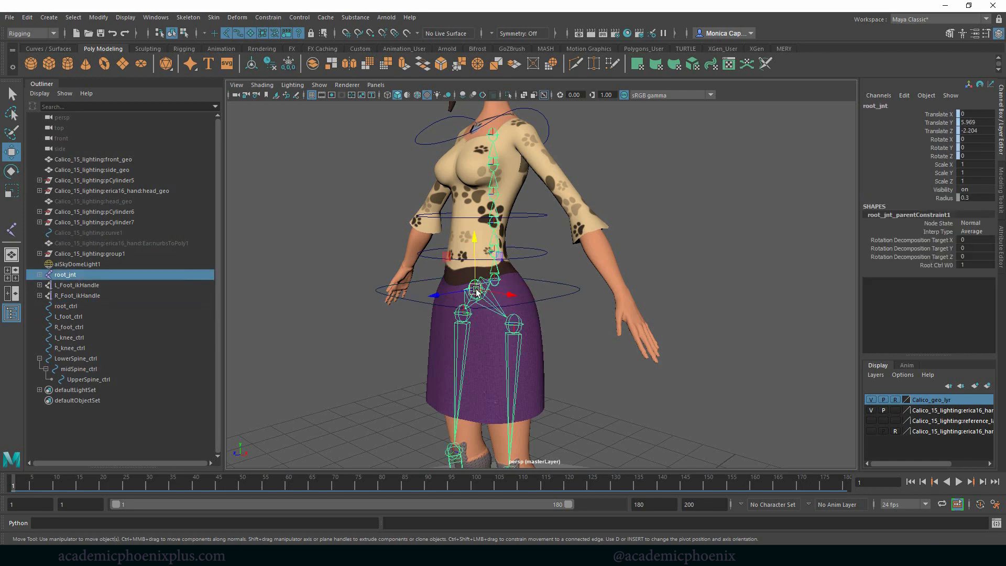
Parent LowerSpine_ctrl under root_ctrl in the Outliner.
left_click(65, 305)
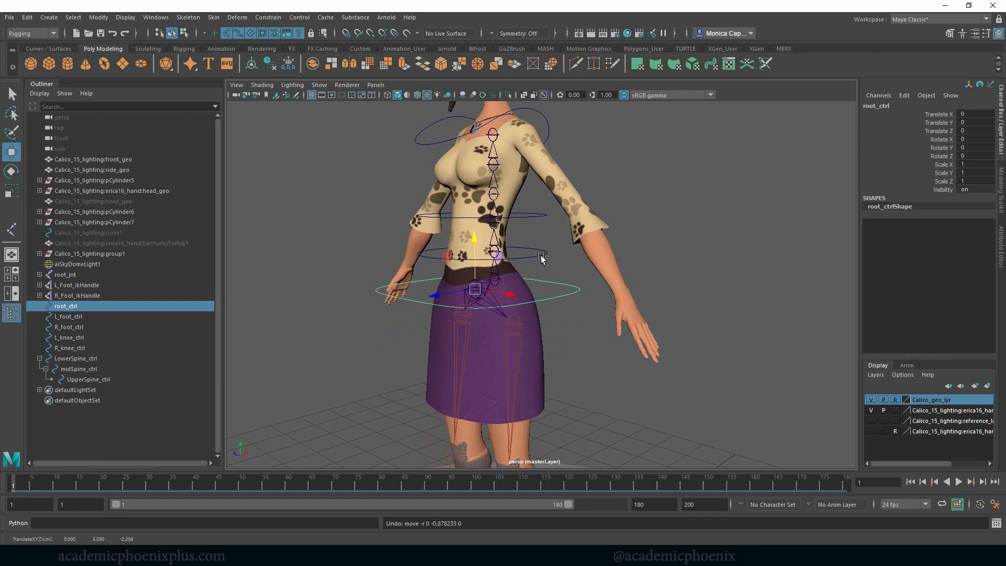
left_click(75, 359)
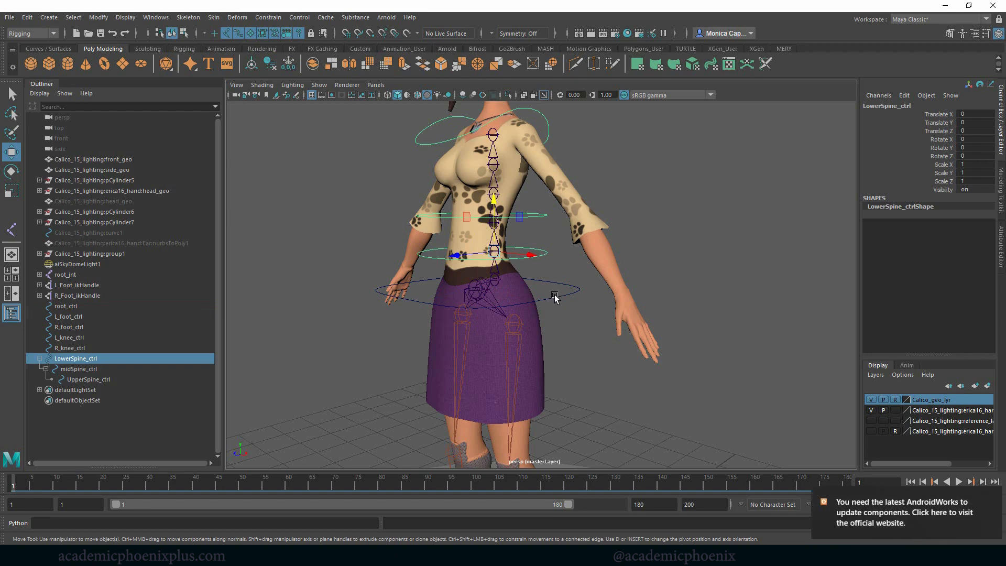
left_click(65, 306)
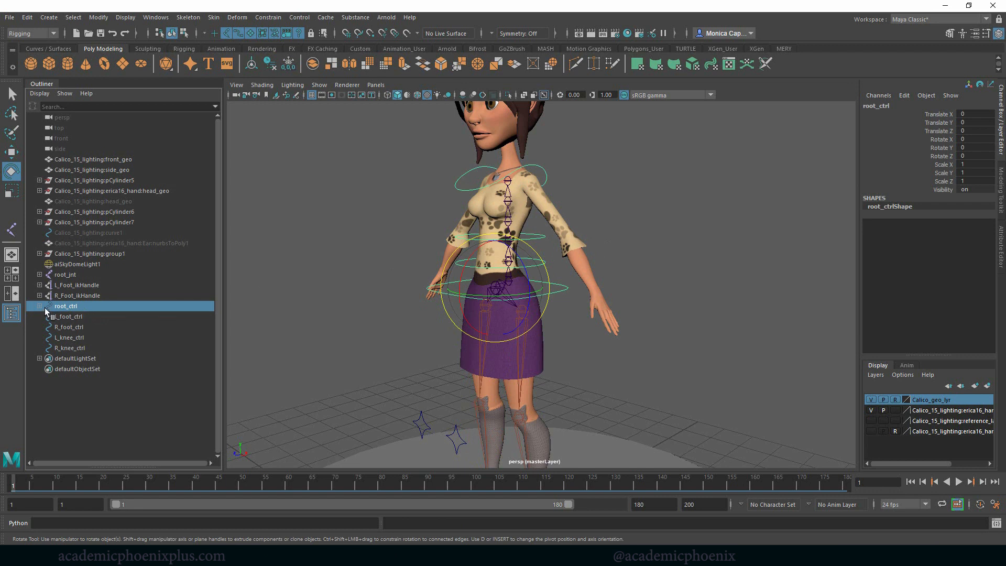
Rename UpperSpine_ctrl to Shoulders_ctrl in the Outliner under root_ctrl.
left_click(40, 306)
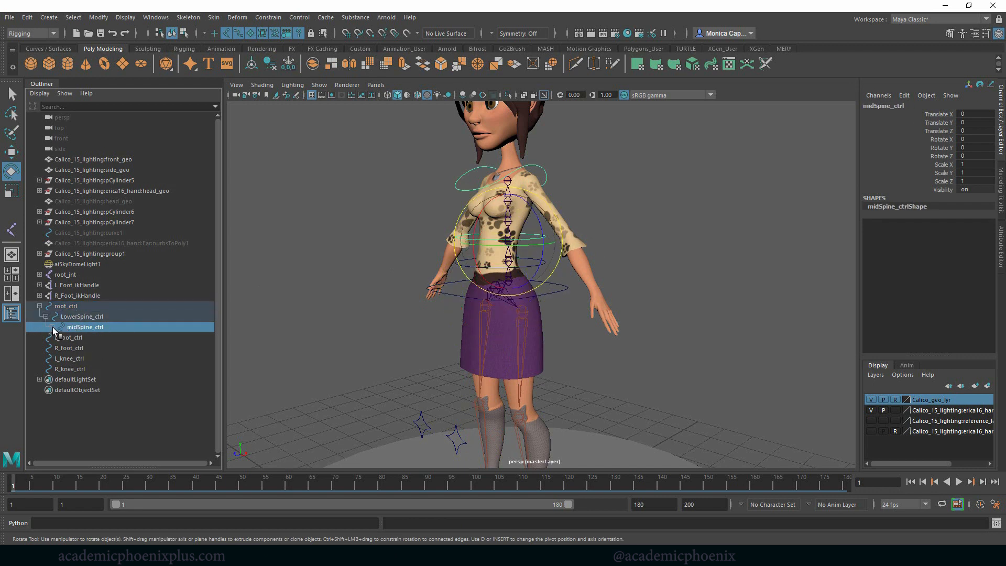
left_click(95, 337)
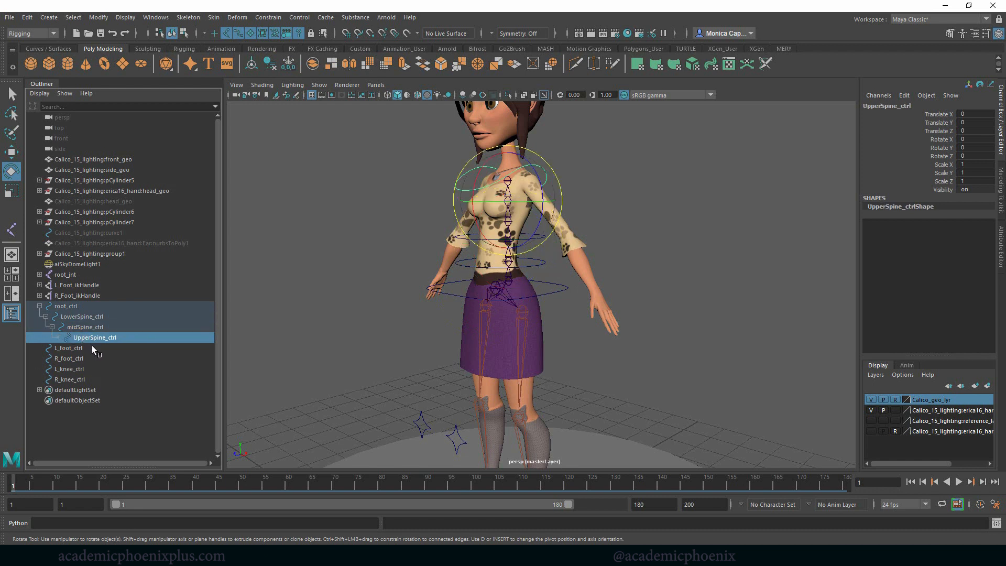
double_click(95, 337)
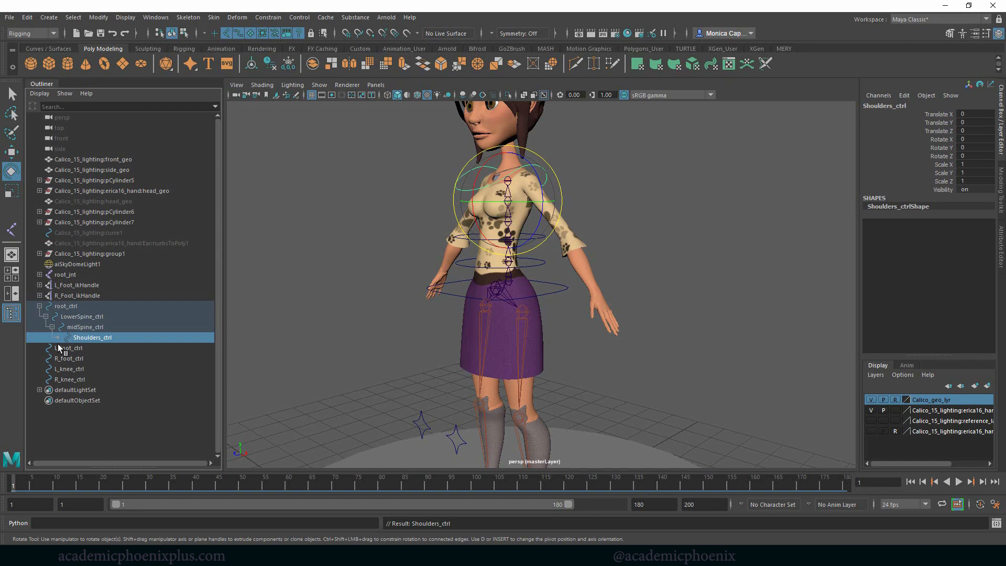
left_click(623, 221)
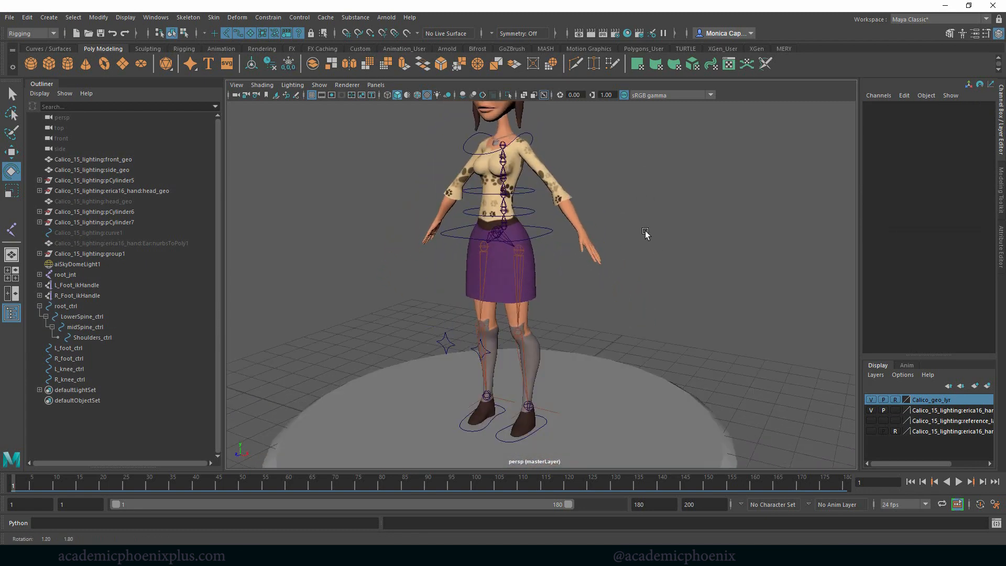
Test-rotate root_ctrl, then bind root_jnt's hierarchy to the character mesh.
left_click(521, 235)
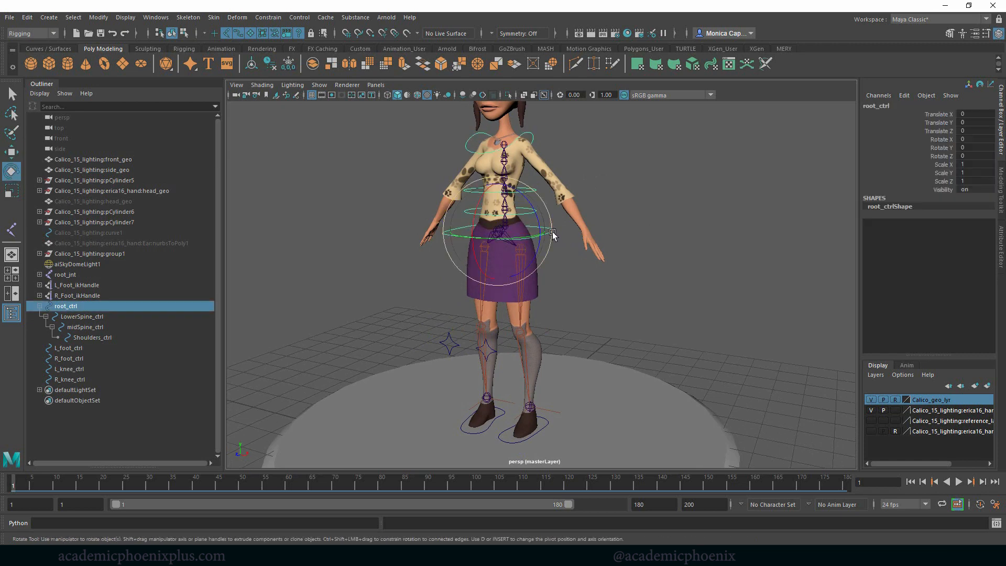
left_click_drag(550, 232, 532, 233)
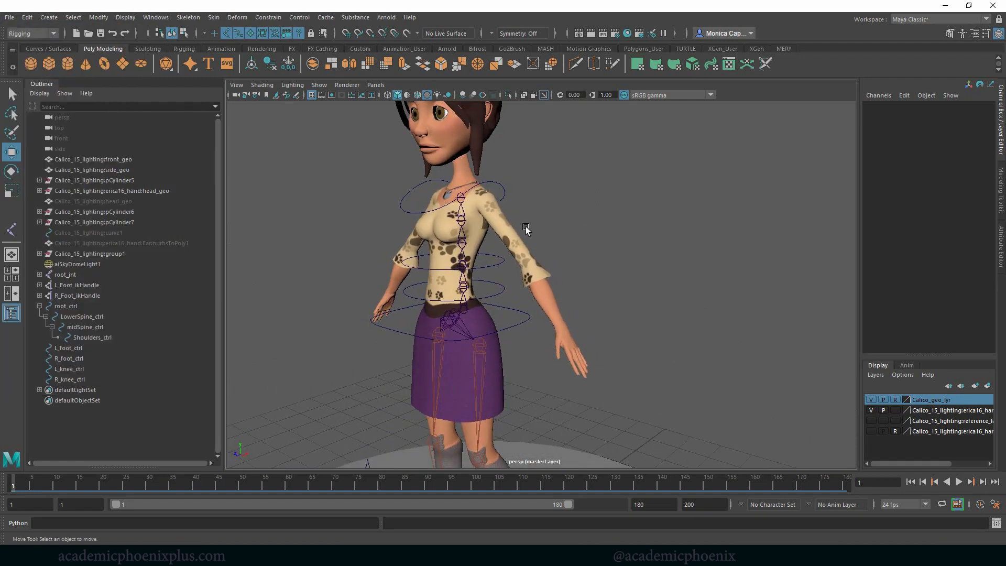
left_click(65, 275)
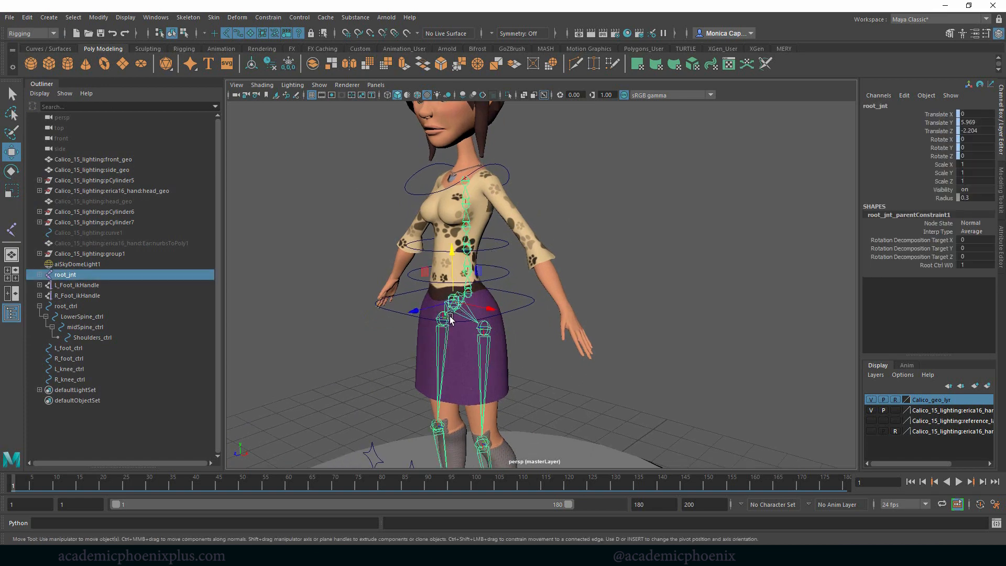
left_click(72, 17)
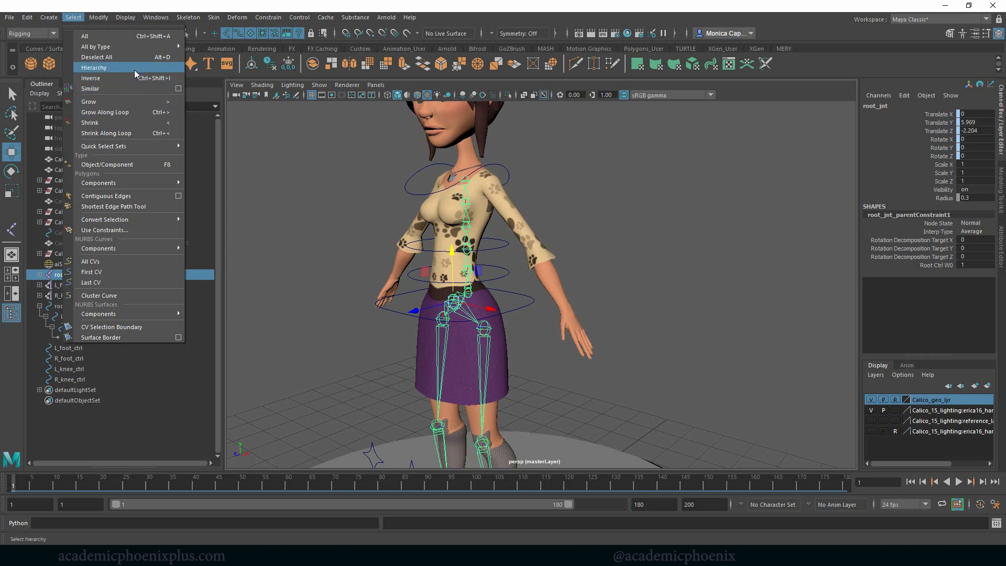
mouse_move(131, 57)
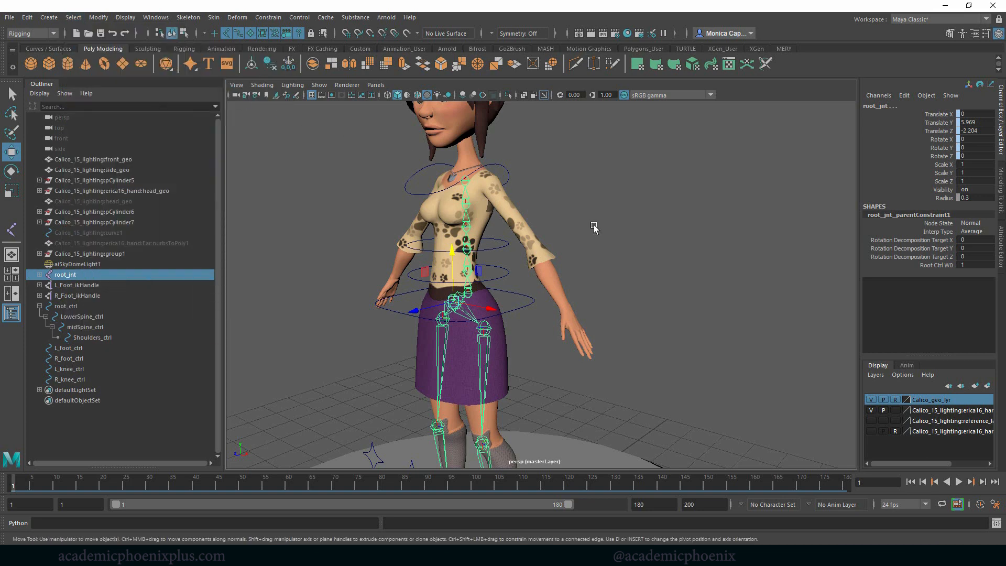
mouse_move(314, 194)
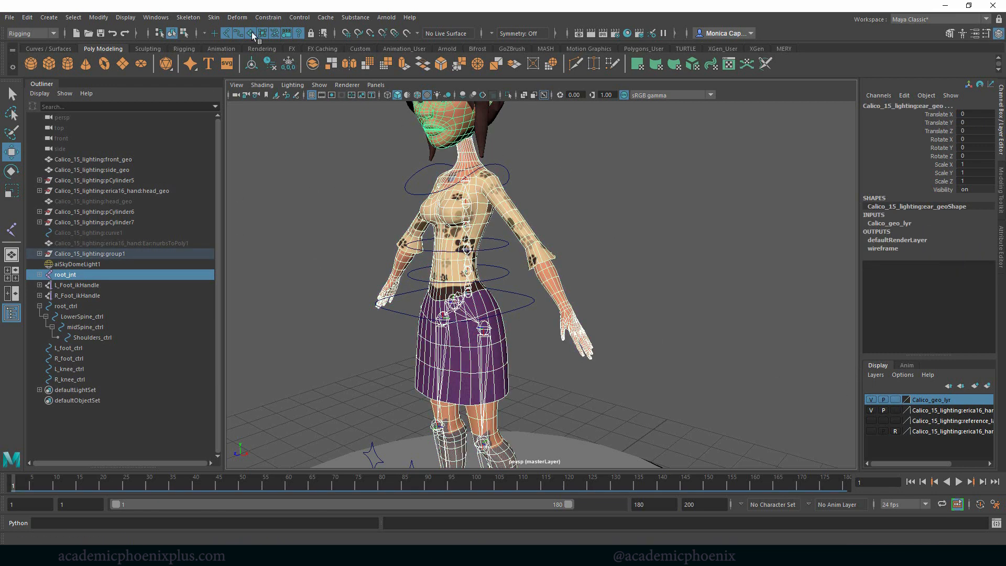
left_click(213, 17)
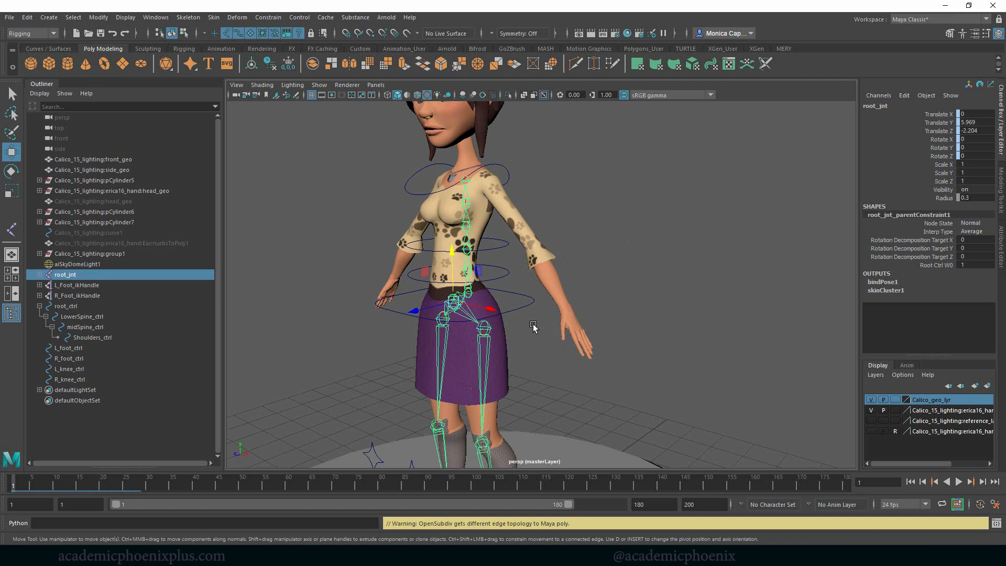
Bend the skinned torso with LowerSpine_ctrl, midSpine_ctrl, Shoulders_ctrl and root_ctrl.
left_click(66, 306)
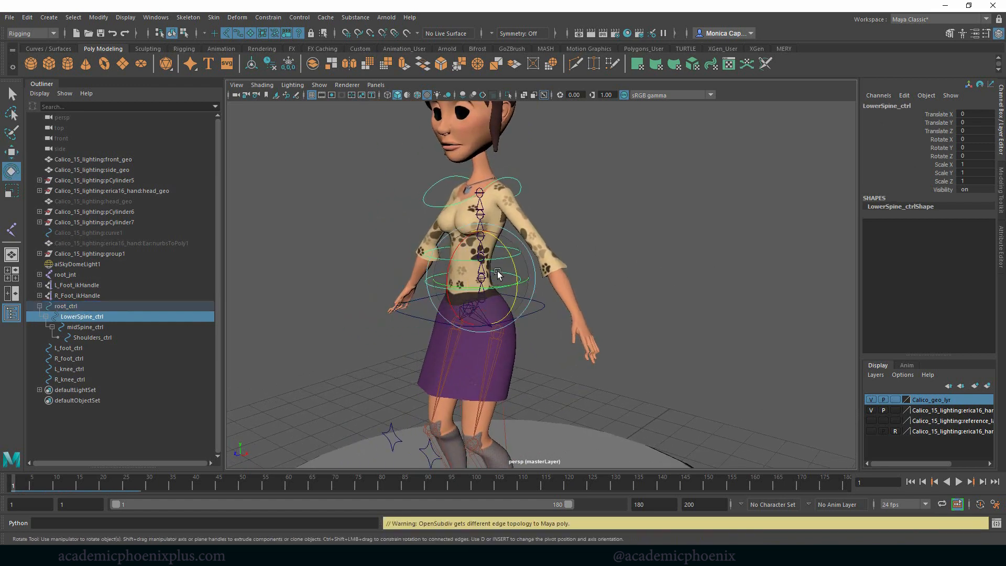
left_click_drag(497, 275, 514, 240)
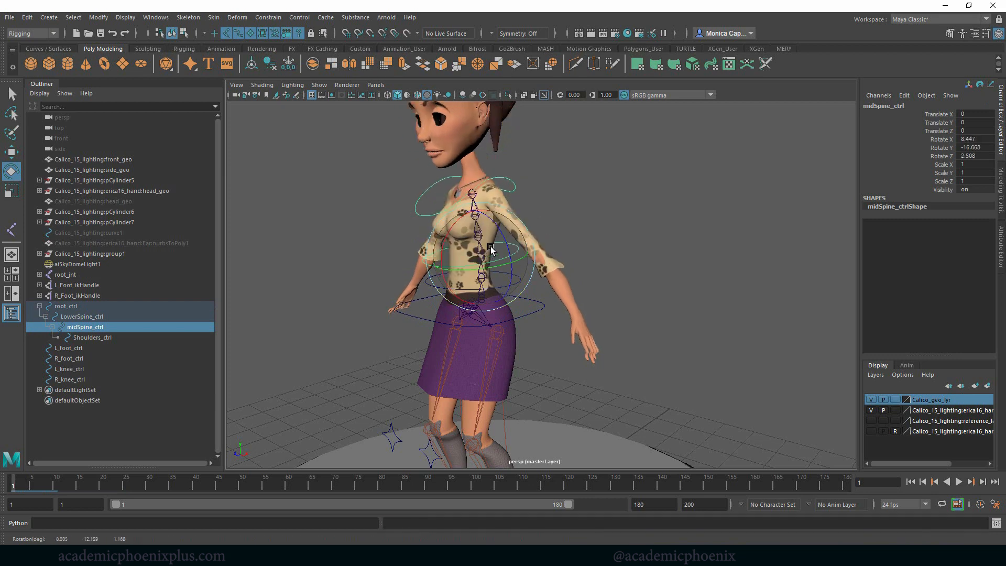
left_click(92, 337)
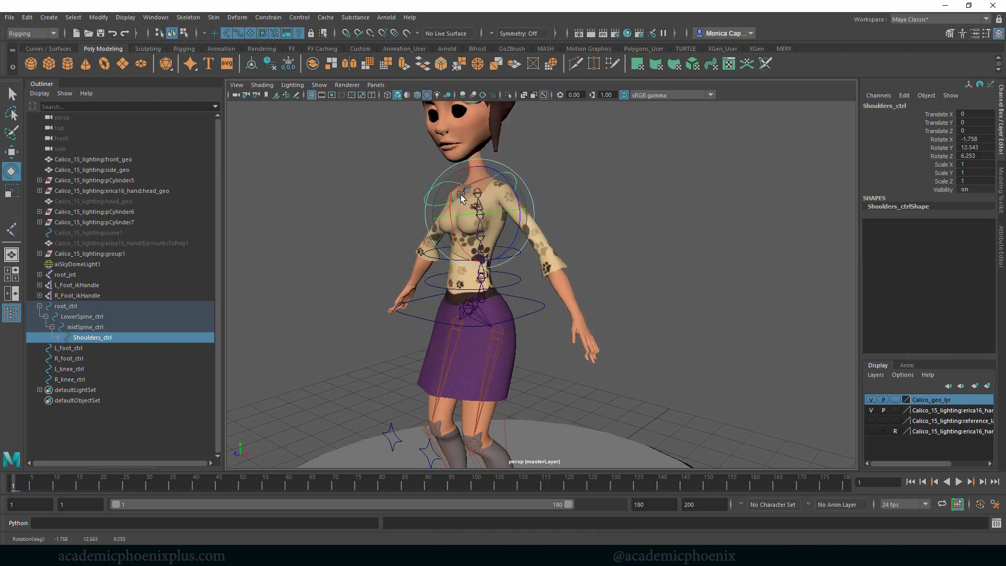
left_click(82, 315)
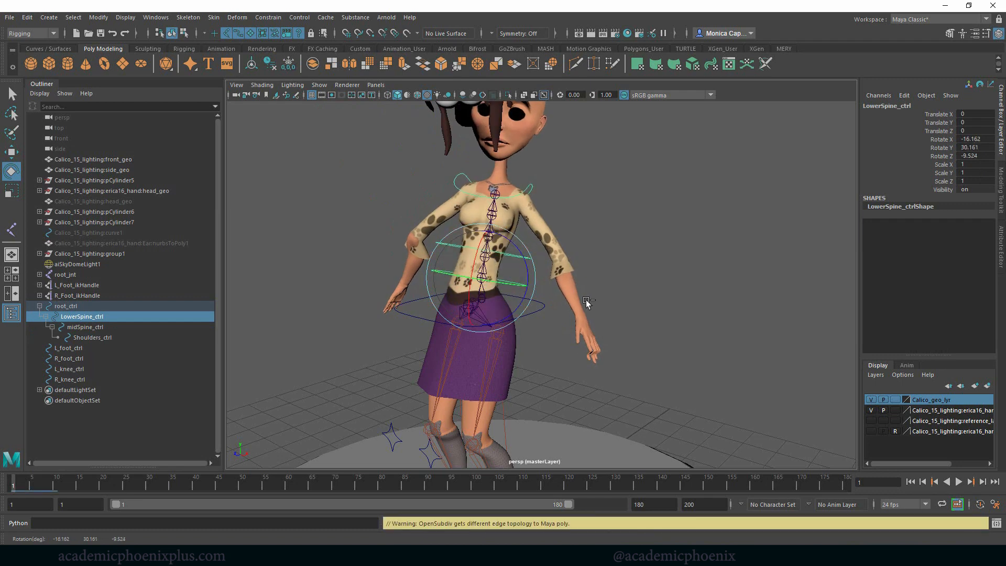
left_click(66, 306)
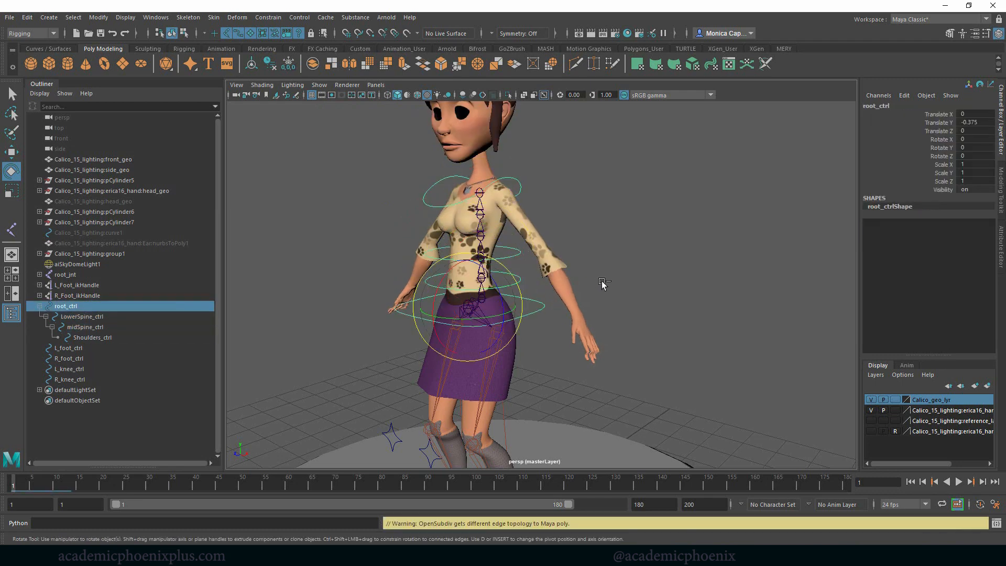
left_click(65, 275)
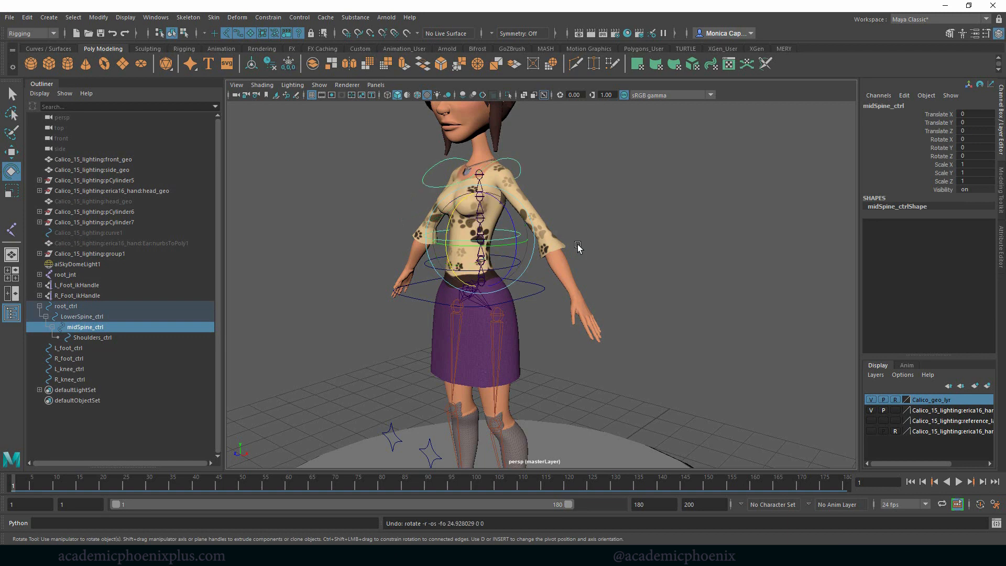
Undo the remaining spine test rotations and clear the controller selection.
left_click(665, 249)
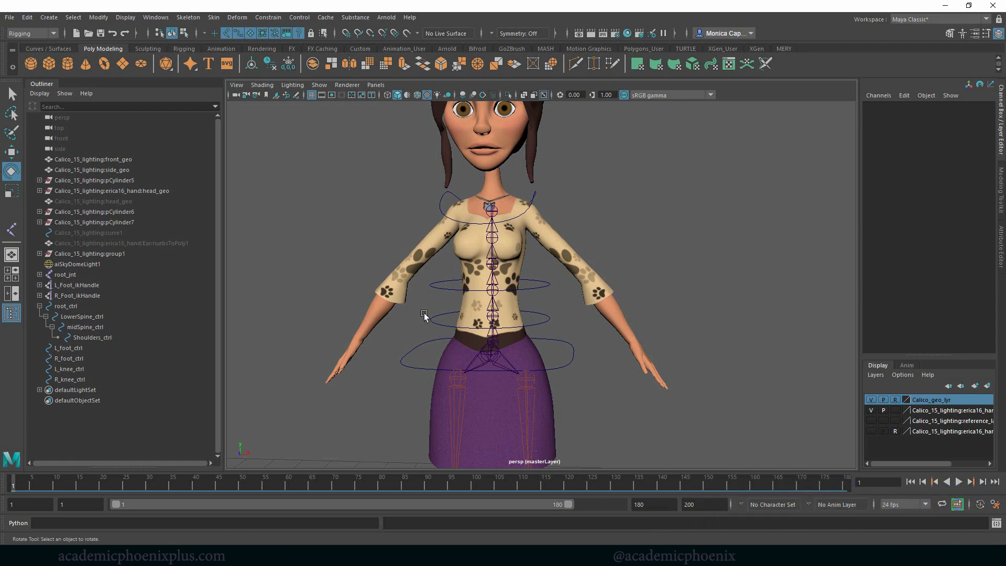
mouse_move(688, 259)
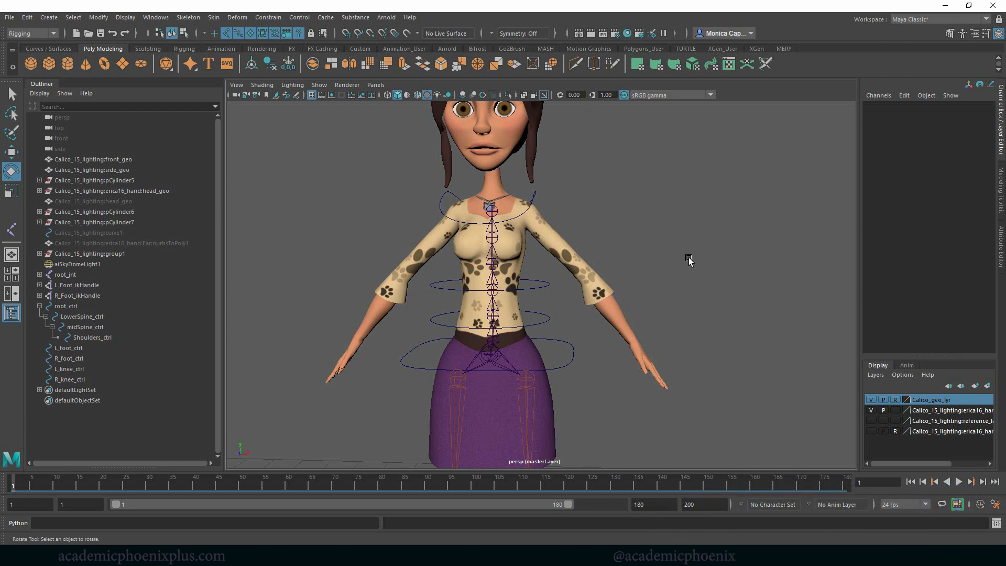